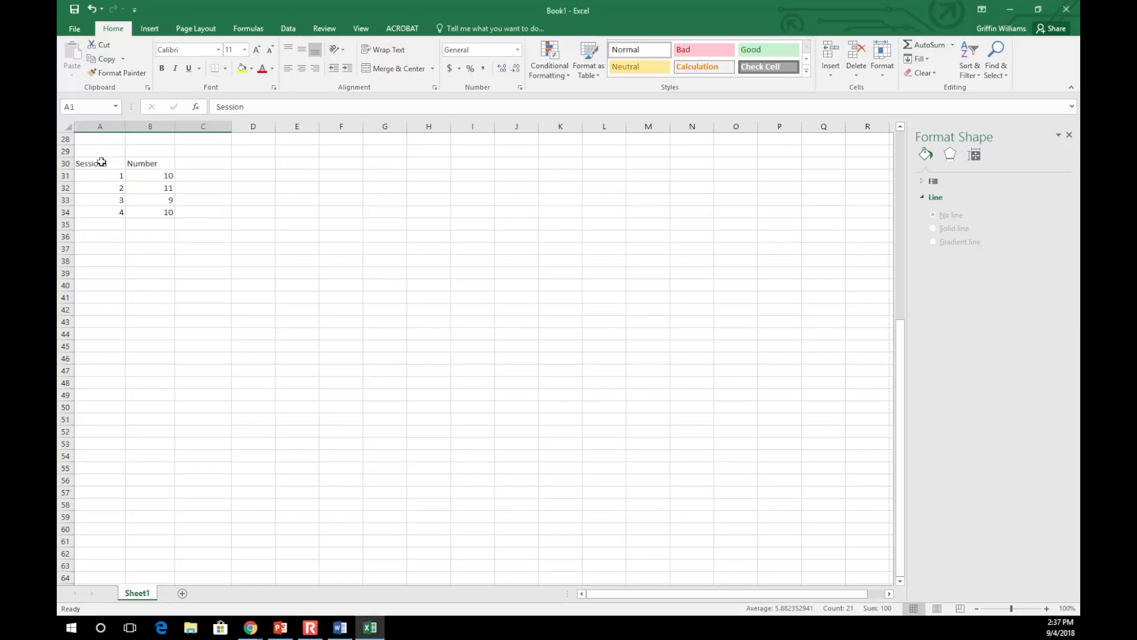
Step: Select the Sessions/Number data in A30:B34 and show the Insert tab chart commands
{"action": "left_click", "coordinate": [99, 164]}
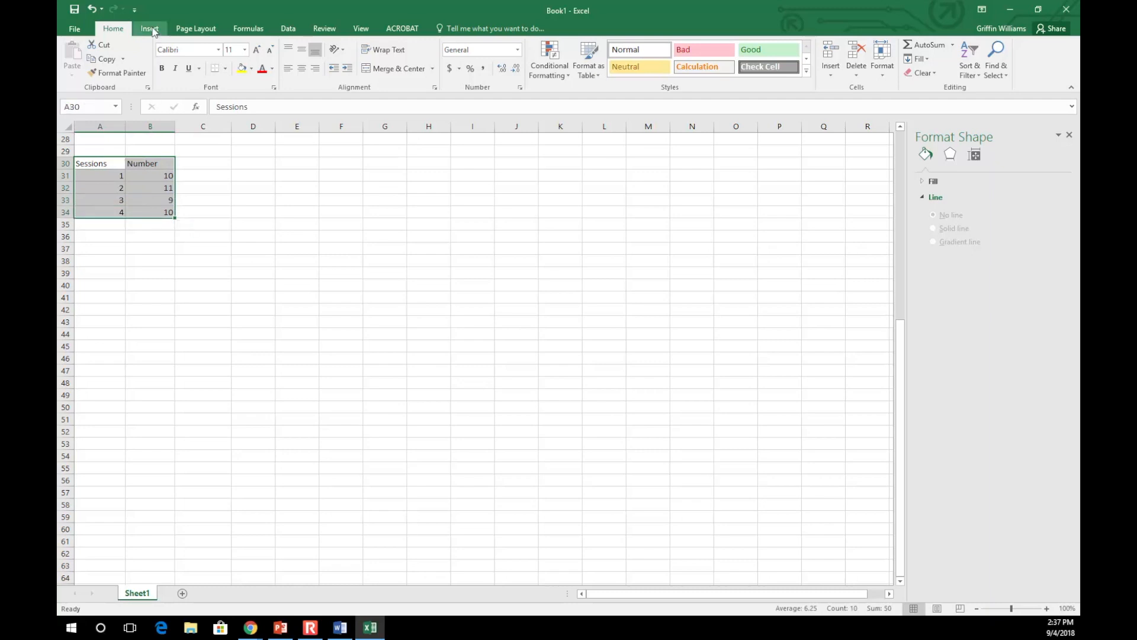
{"action": "left_click", "coordinate": [149, 28]}
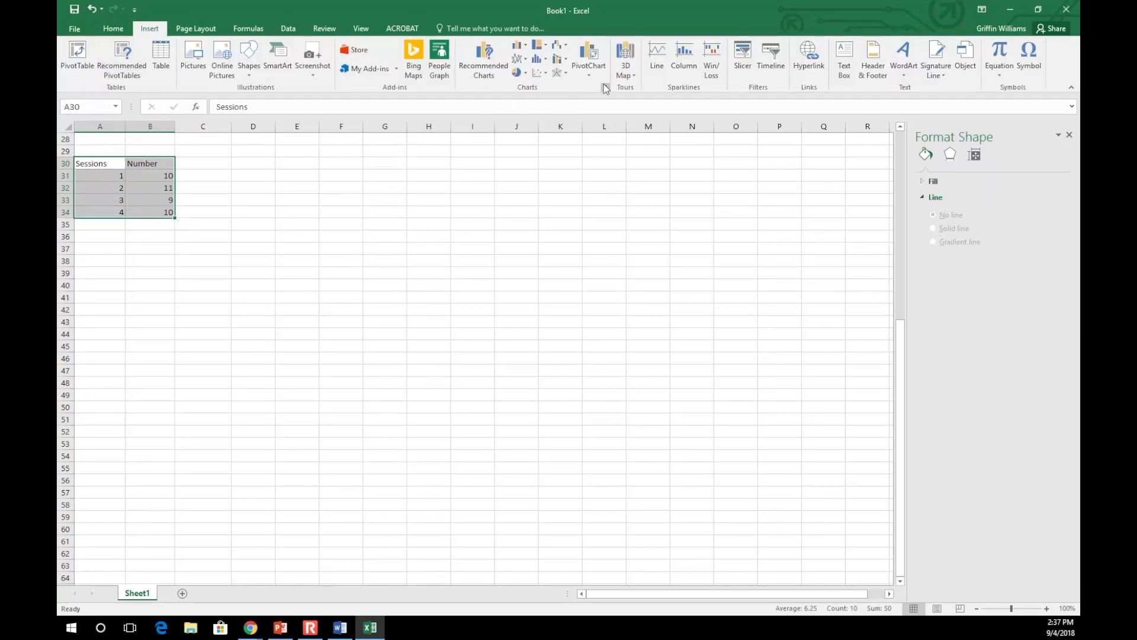
Step: Insert a single-series line chart of Number from All Charts > Line
{"action": "left_click", "coordinate": [483, 59]}
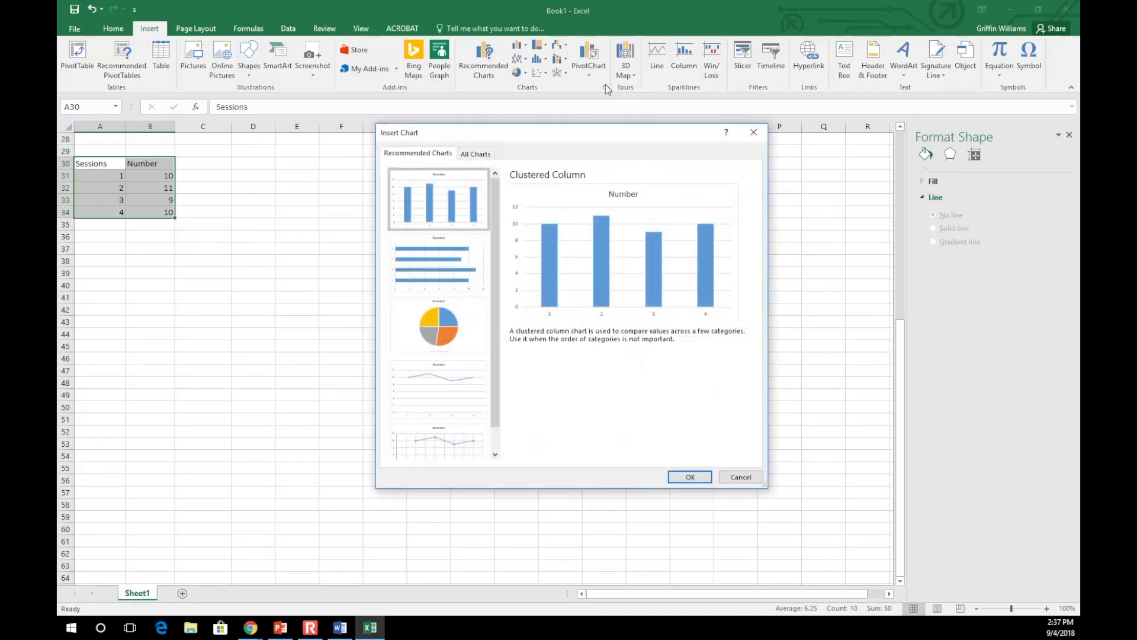
{"action": "left_click", "coordinate": [475, 153]}
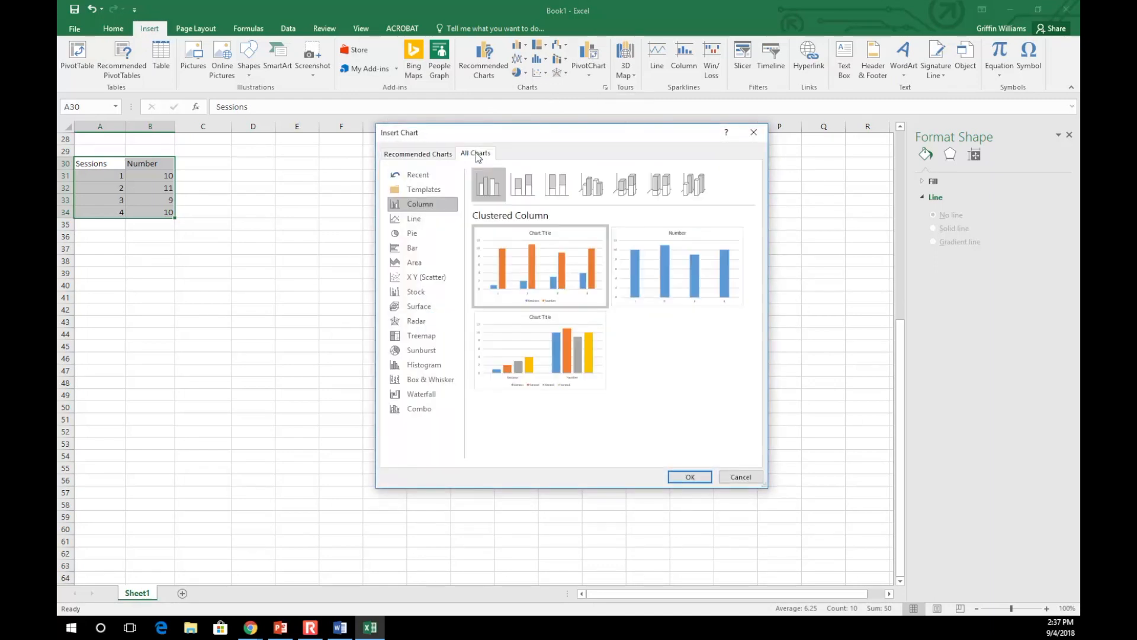
{"action": "left_click", "coordinate": [414, 219]}
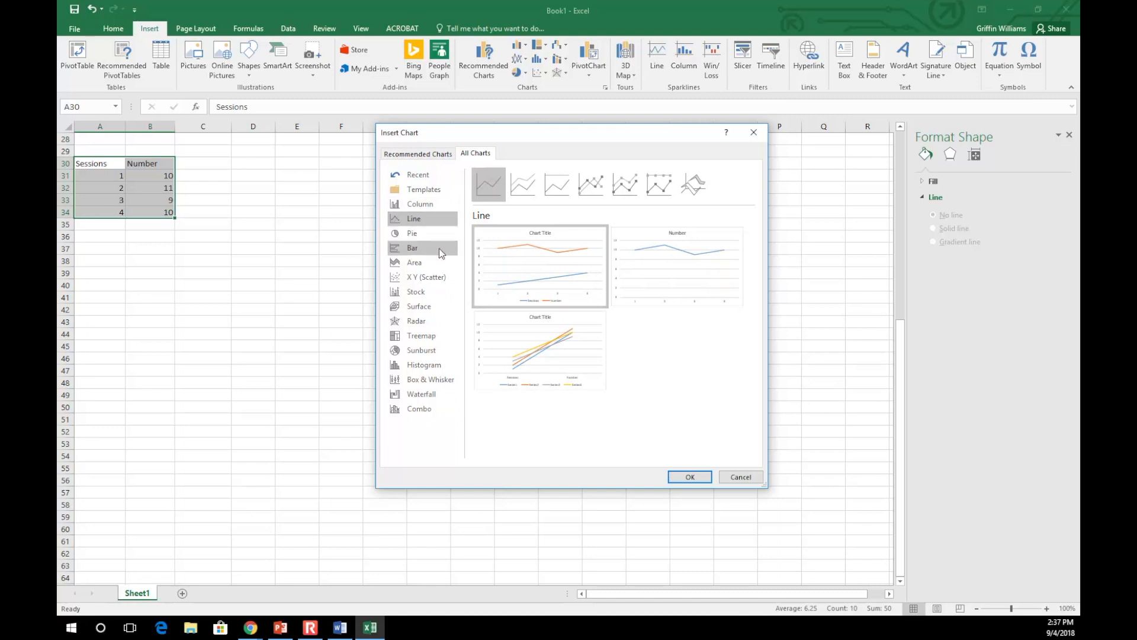
{"action": "left_click", "coordinate": [676, 265]}
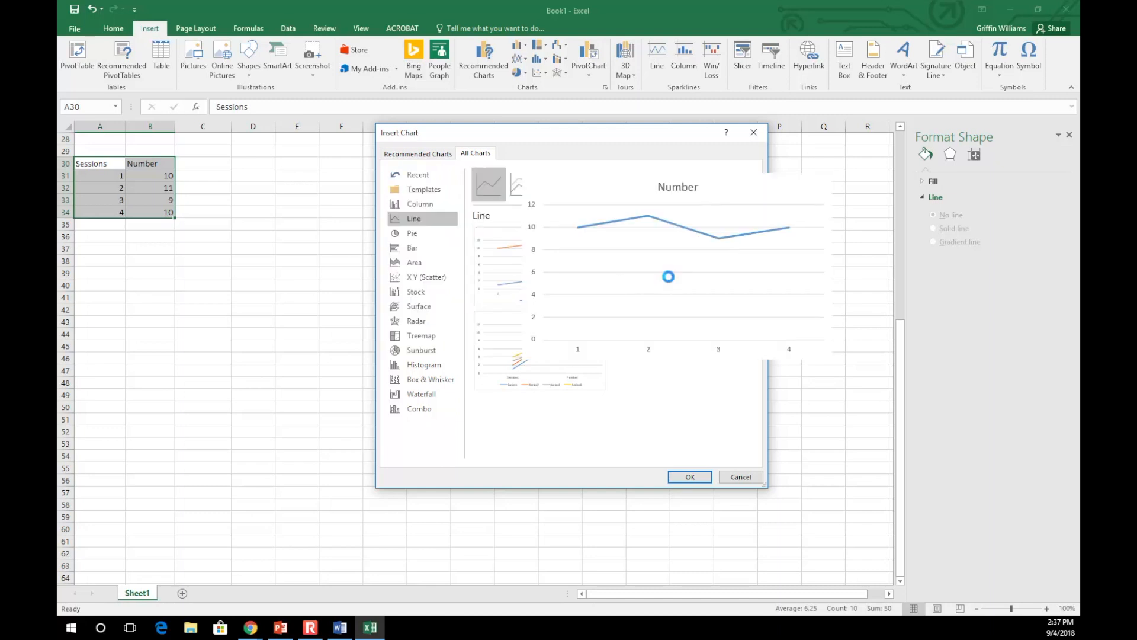
{"action": "left_click", "coordinate": [688, 476]}
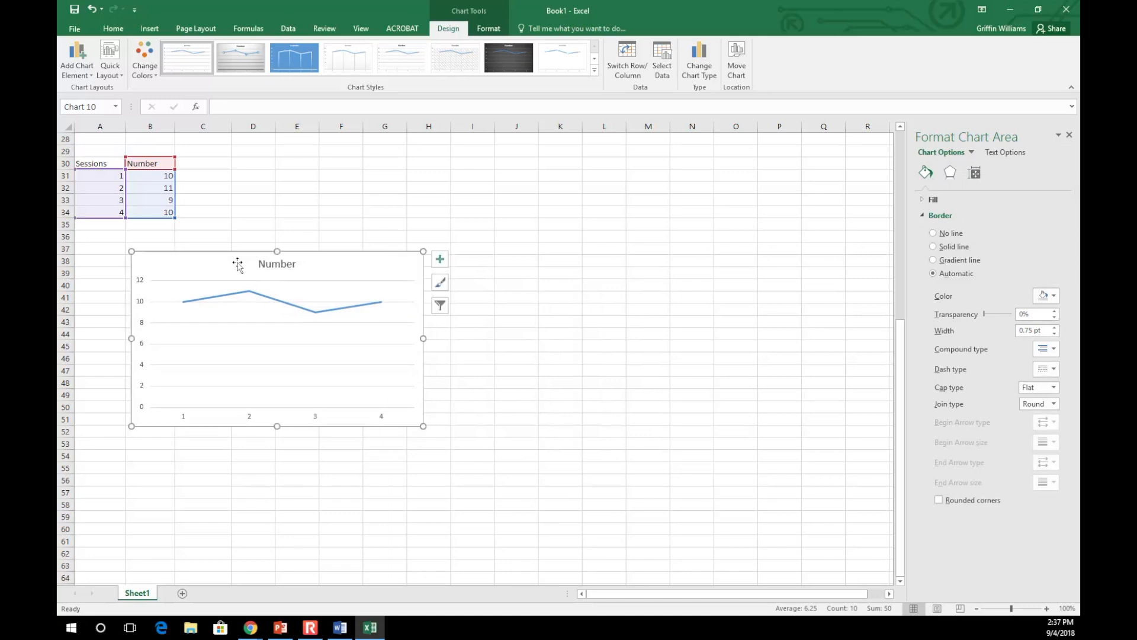
{"action": "mouse_move", "coordinate": [95, 84]}
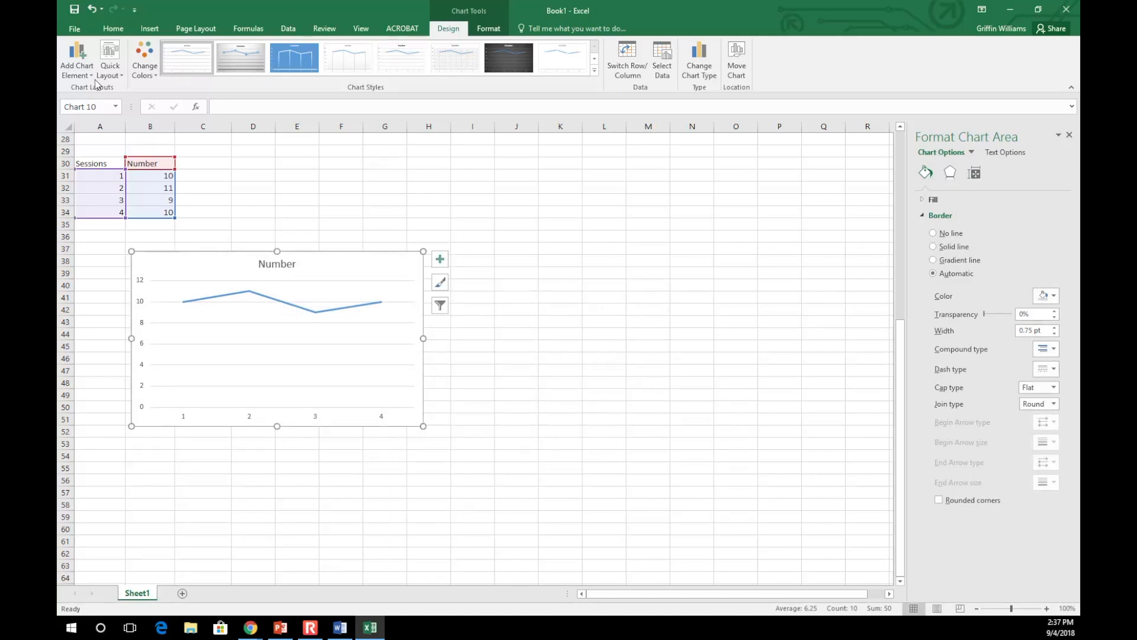
Step: Add a horizontal axis title to the chart and type 'Sessions' into it
{"action": "left_click", "coordinate": [77, 58]}
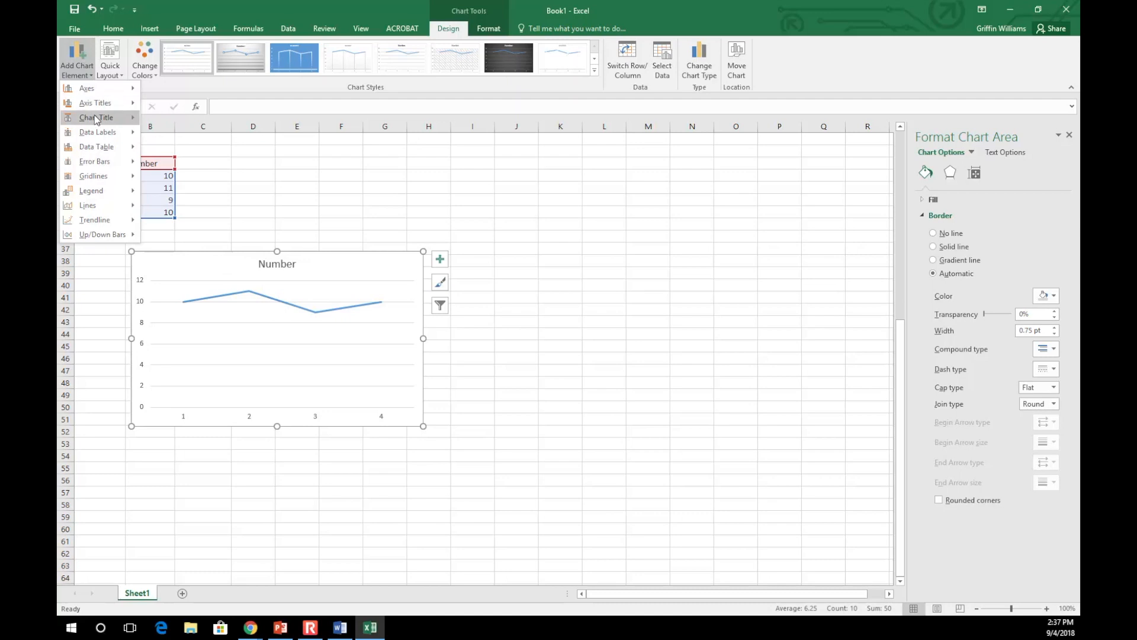
{"action": "left_click", "coordinate": [95, 117]}
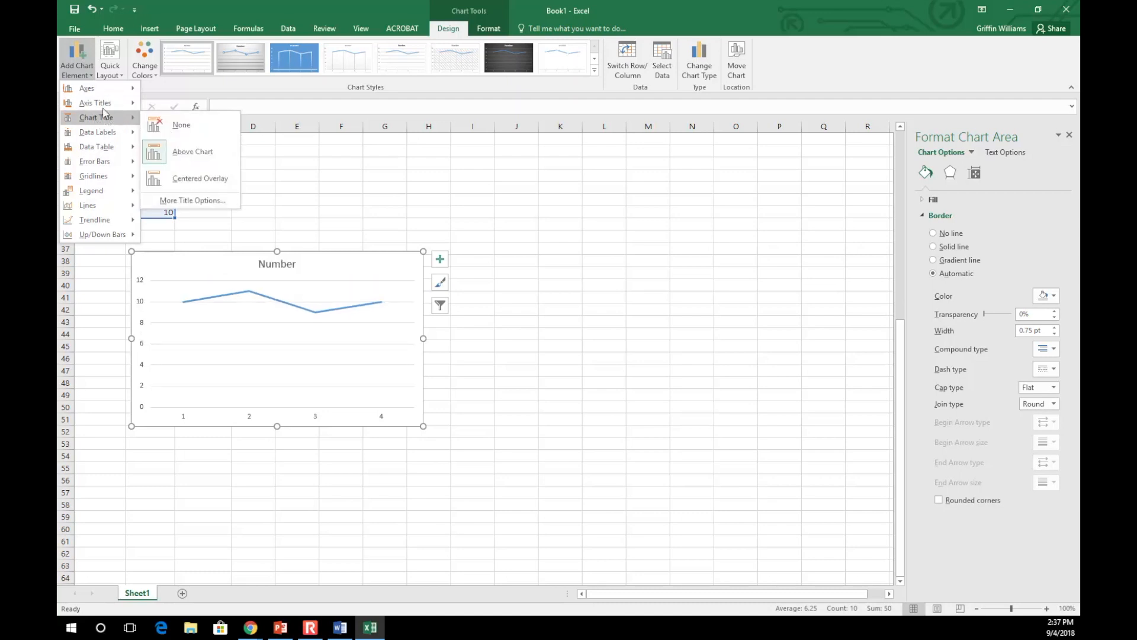
{"action": "left_click", "coordinate": [95, 102]}
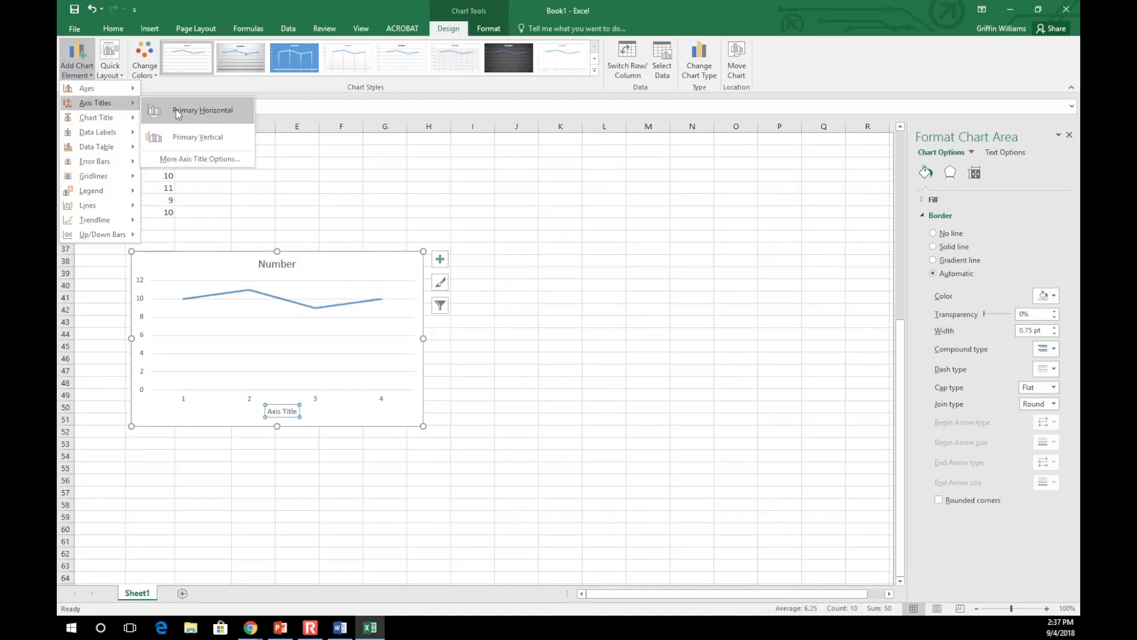
{"action": "left_click", "coordinate": [201, 110]}
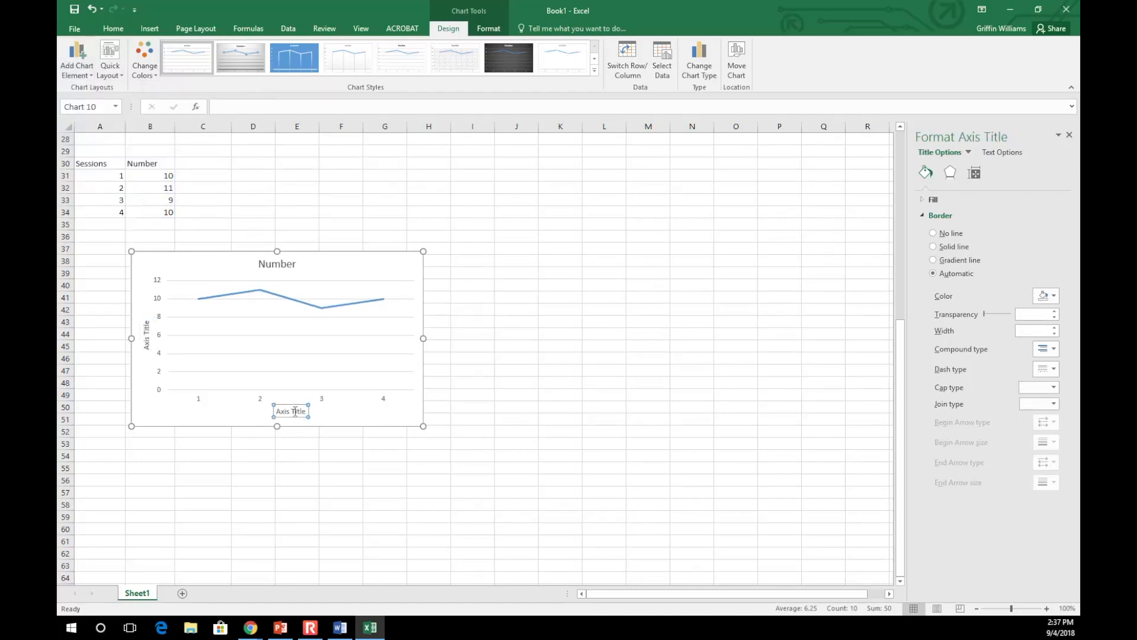
{"action": "type", "text": "Sessions"}
{"action": "left_click", "coordinate": [147, 334]}
{"action": "type", "text": "Number"}
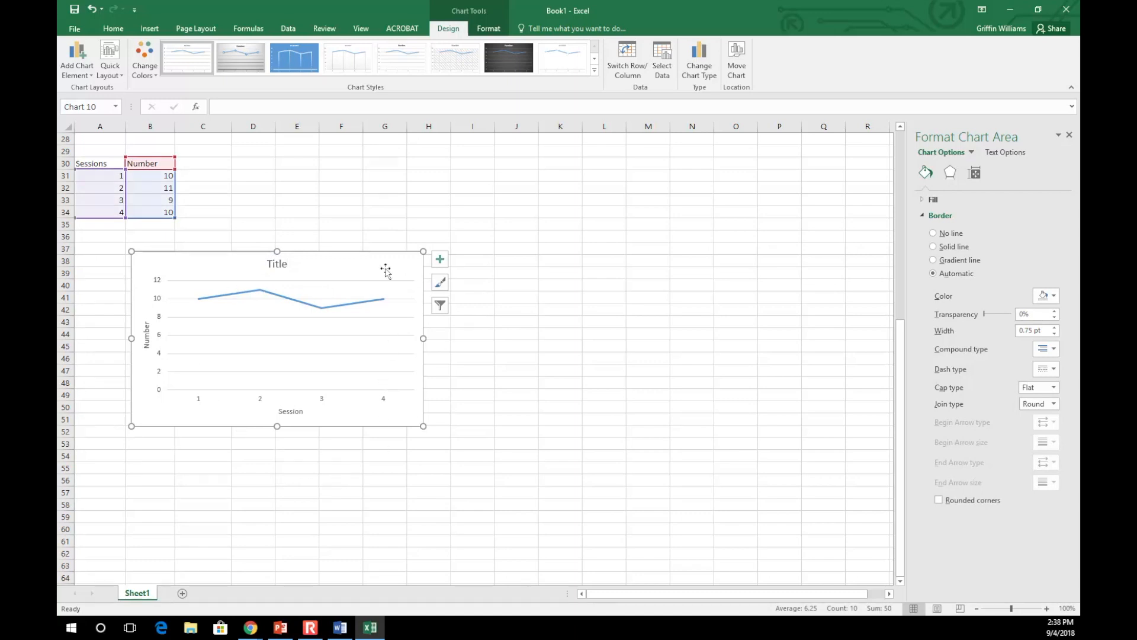
{"action": "mouse_move", "coordinate": [417, 369]}
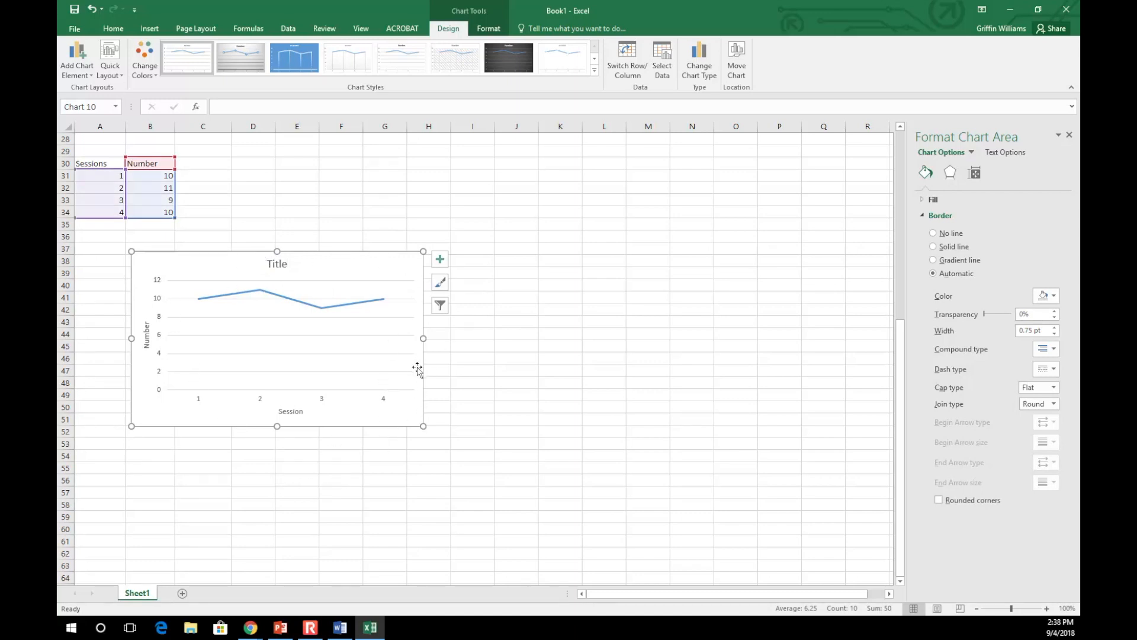
{"action": "mouse_move", "coordinate": [435, 374]}
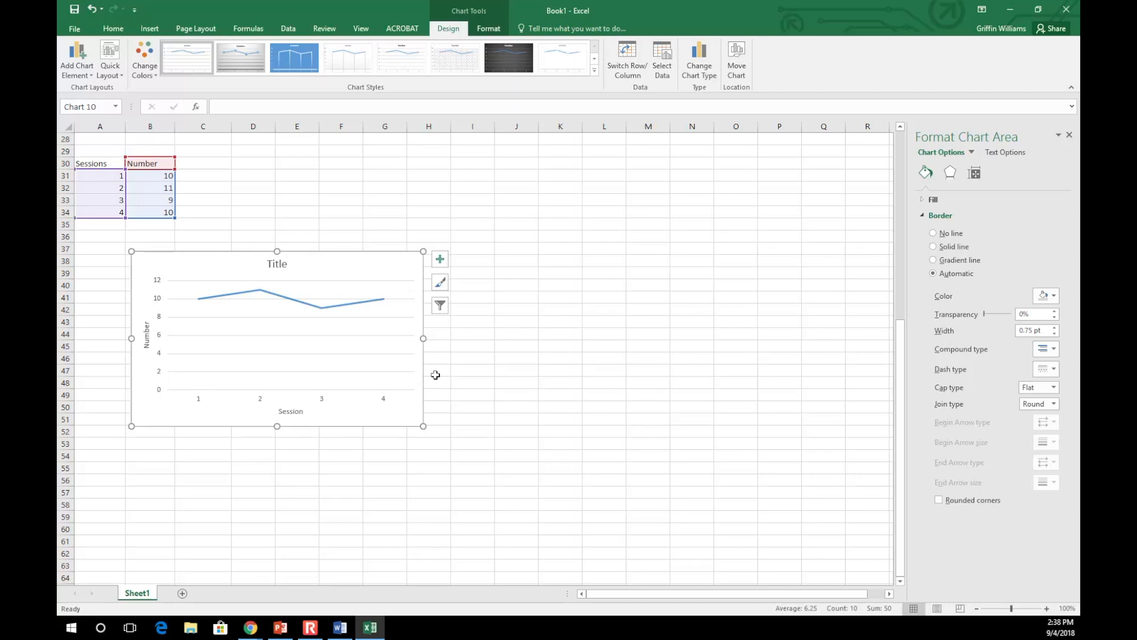
{"action": "mouse_move", "coordinate": [419, 377]}
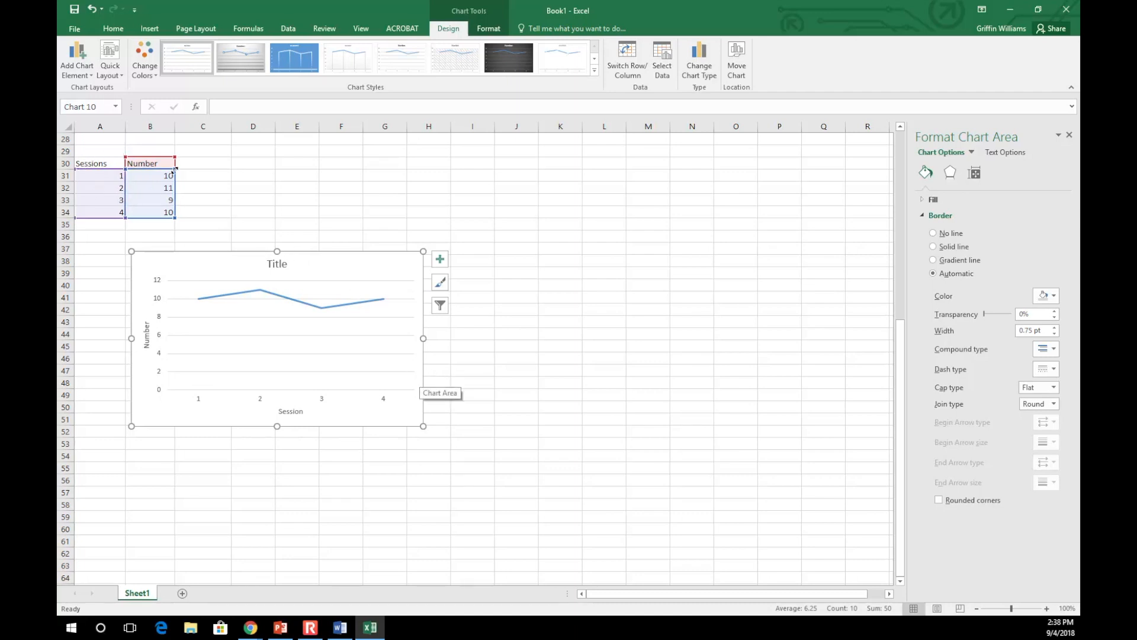
Step: Deselect the chart, scroll up to the session table and highlight the Phase Change value 11
{"action": "left_click", "coordinate": [203, 212]}
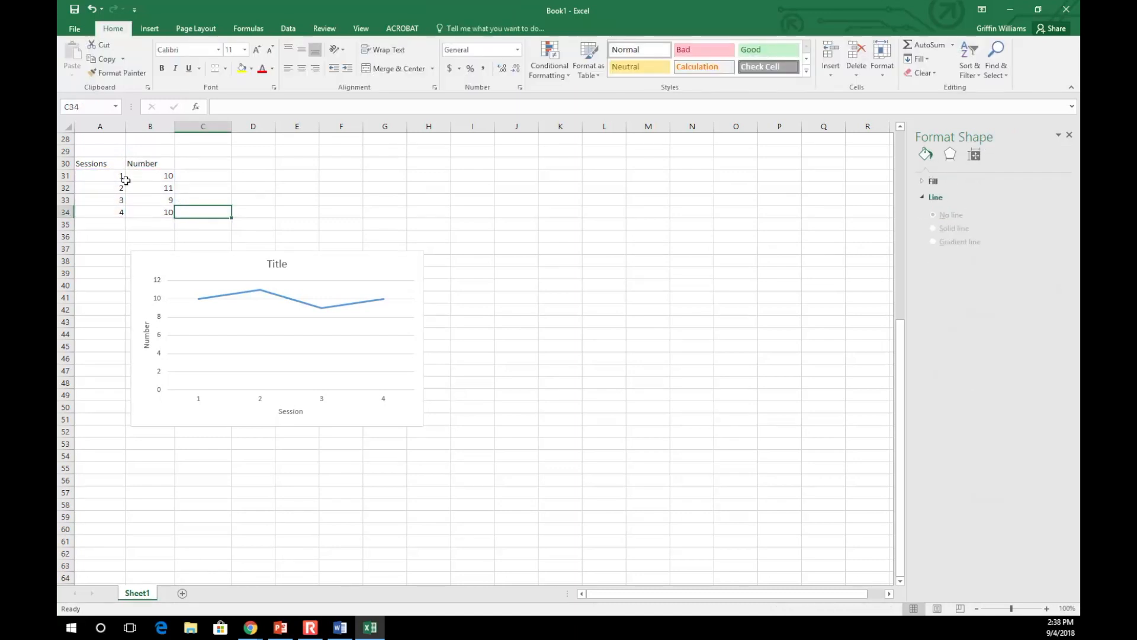
{"action": "scroll", "scroll_direction": "up", "scroll_amount": 3}
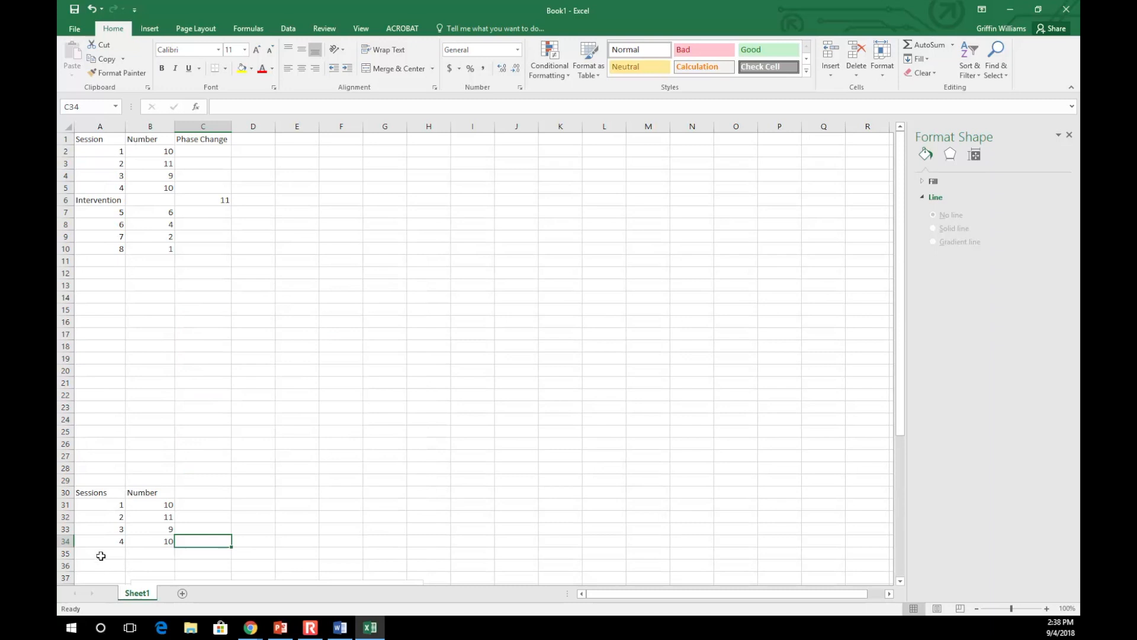
{"action": "mouse_move", "coordinate": [84, 206]}
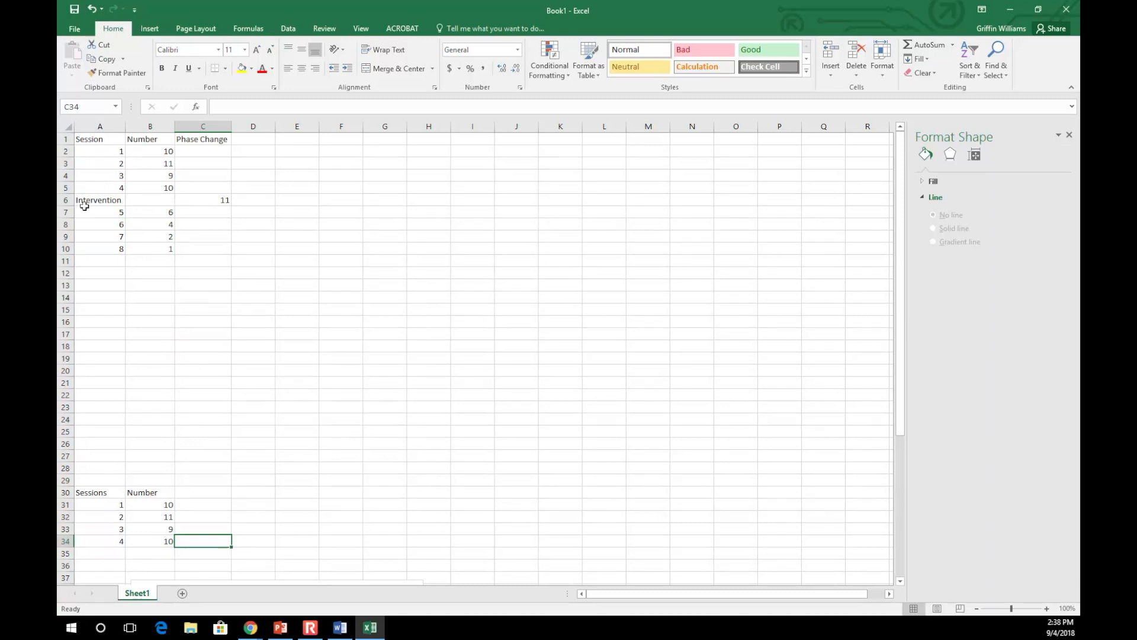
{"action": "mouse_move", "coordinate": [198, 215]}
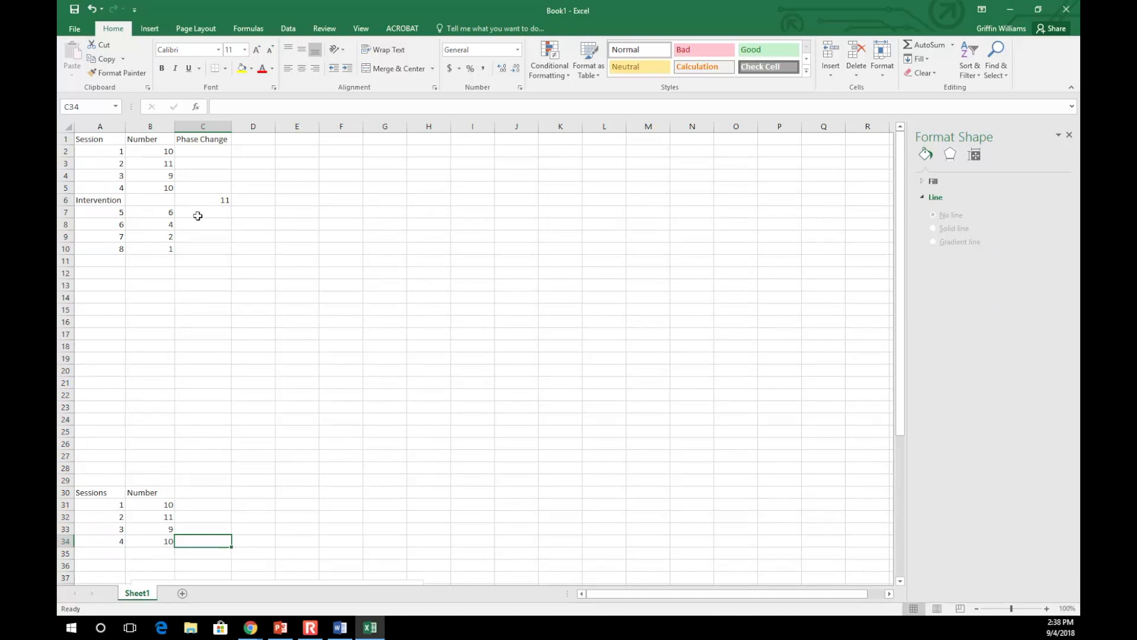
{"action": "left_click", "coordinate": [203, 200]}
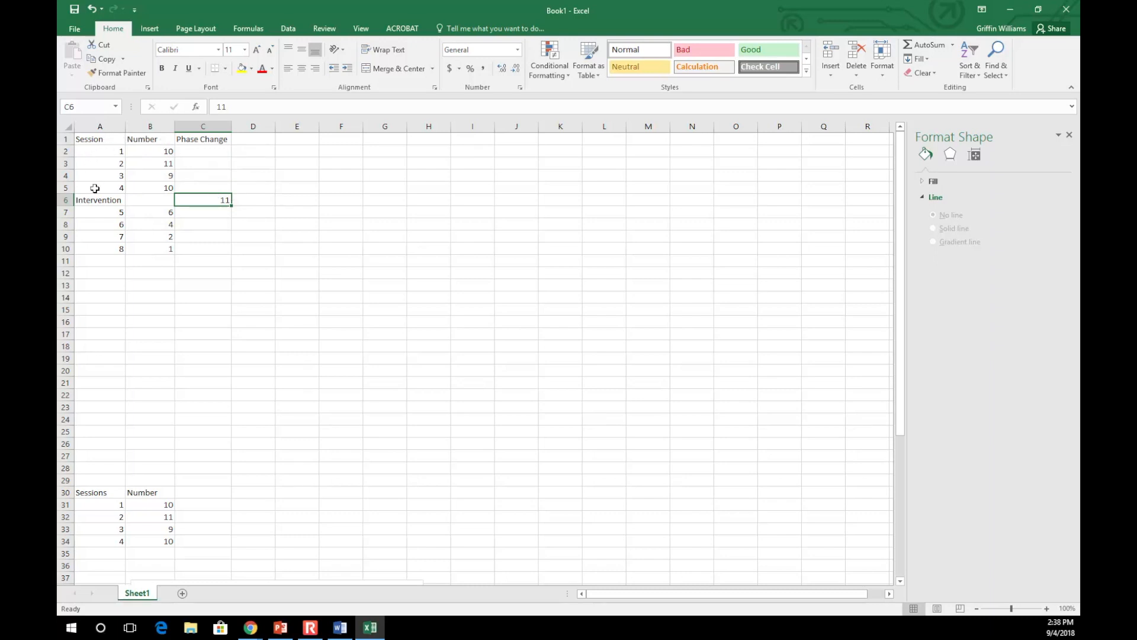
{"action": "left_click", "coordinate": [99, 138]}
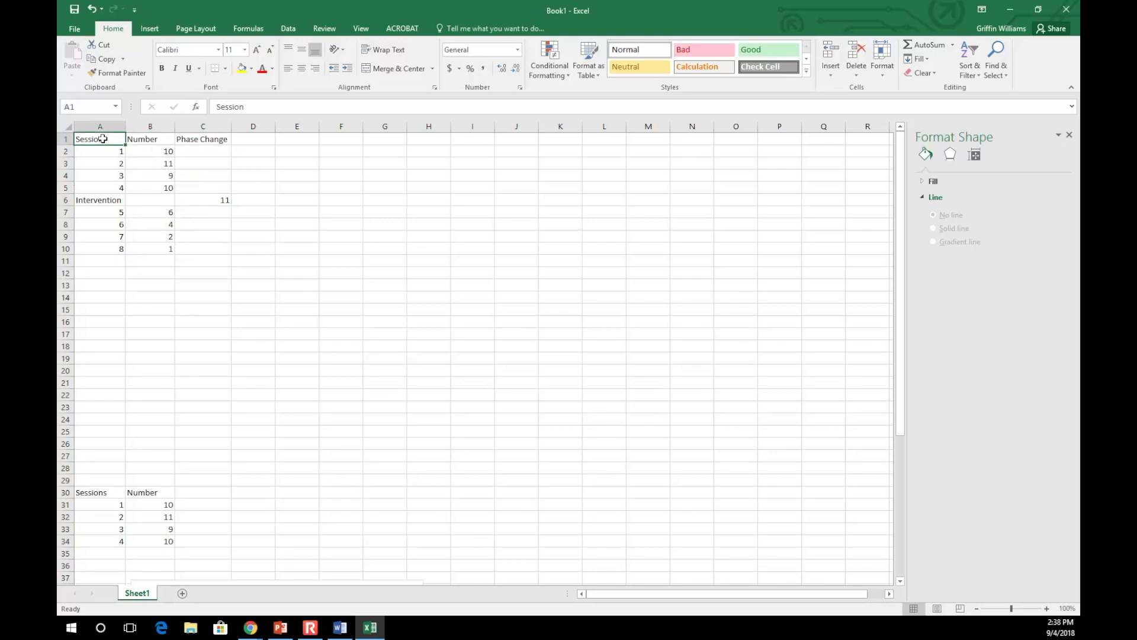
Step: Insert a line chart from the full session table, including the Intervention row
{"action": "left_click_drag", "start_coordinate": [88, 138], "coordinate": [193, 249]}
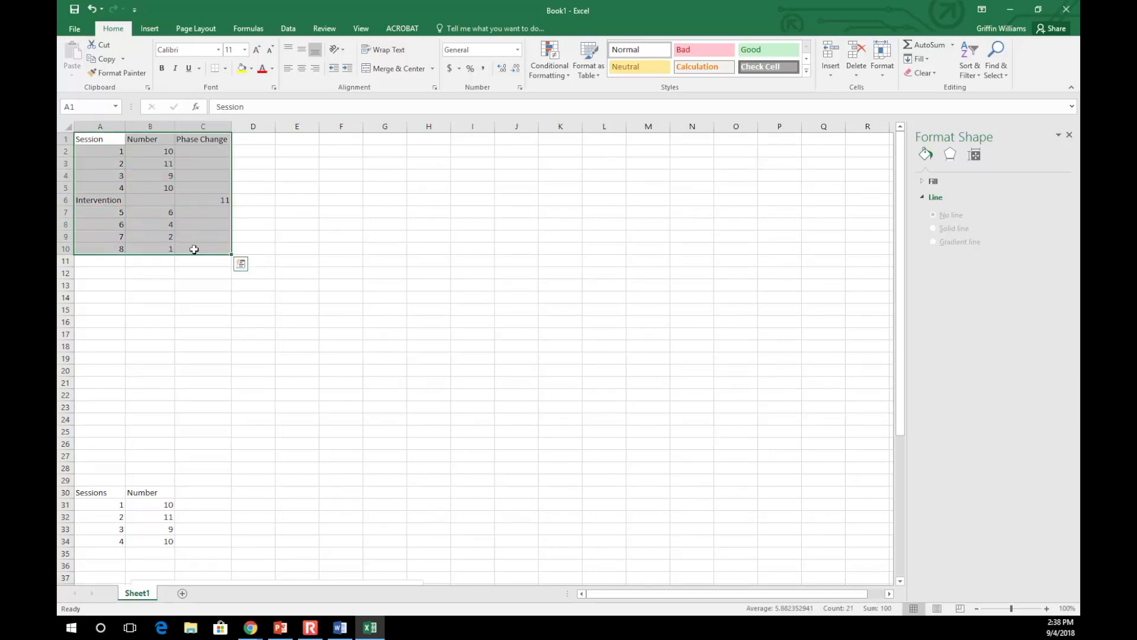
{"action": "left_click", "coordinate": [149, 28]}
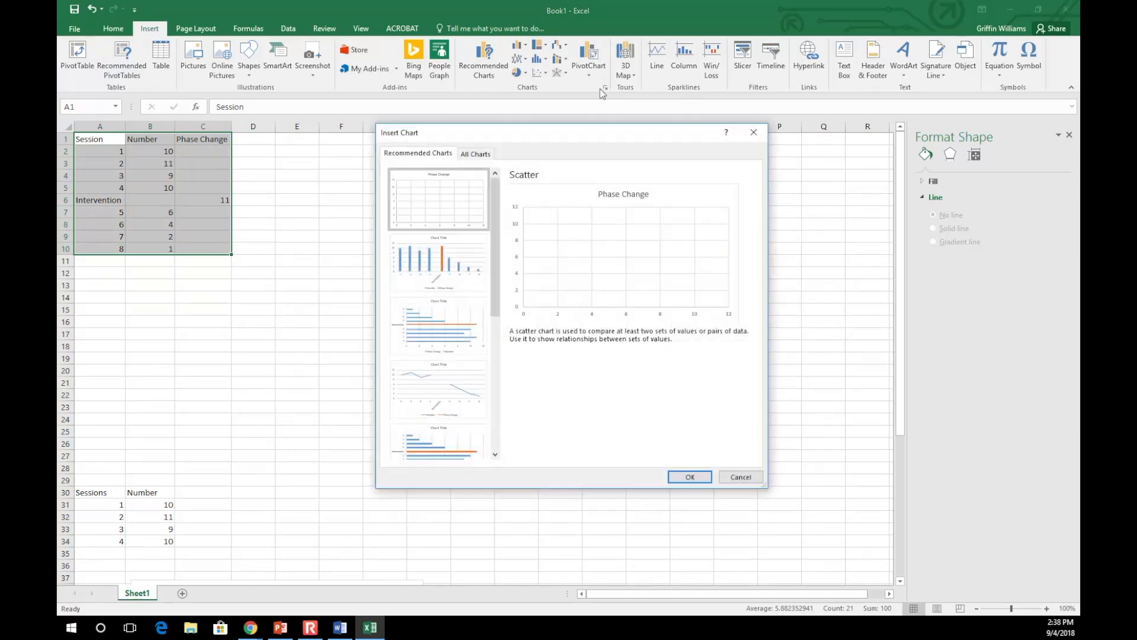
{"action": "left_click", "coordinate": [475, 153]}
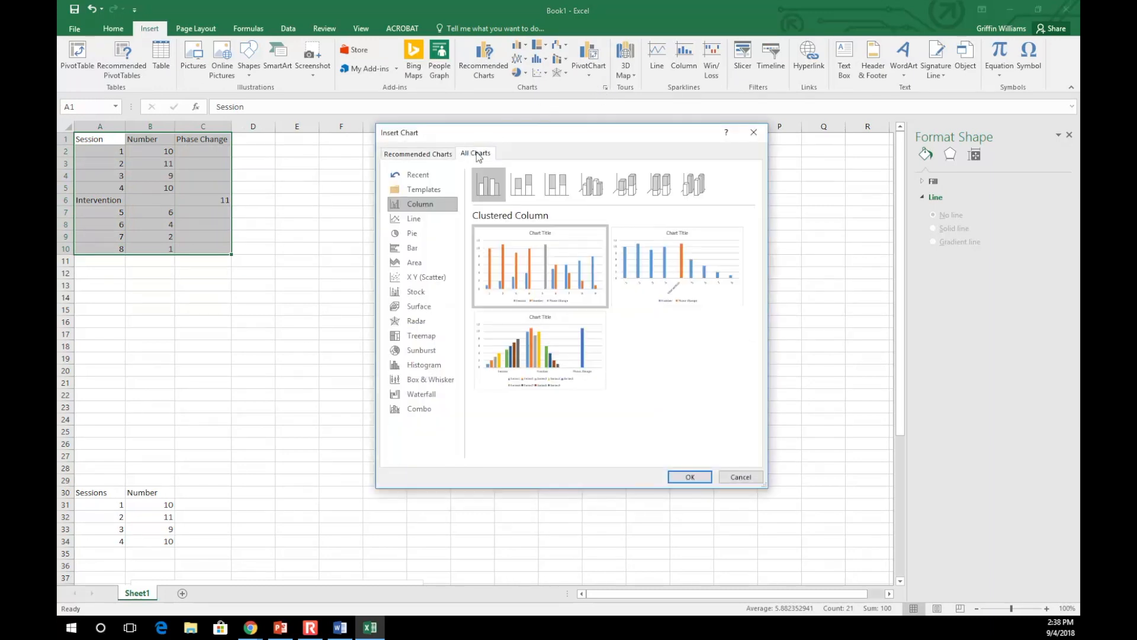
{"action": "left_click", "coordinate": [414, 219]}
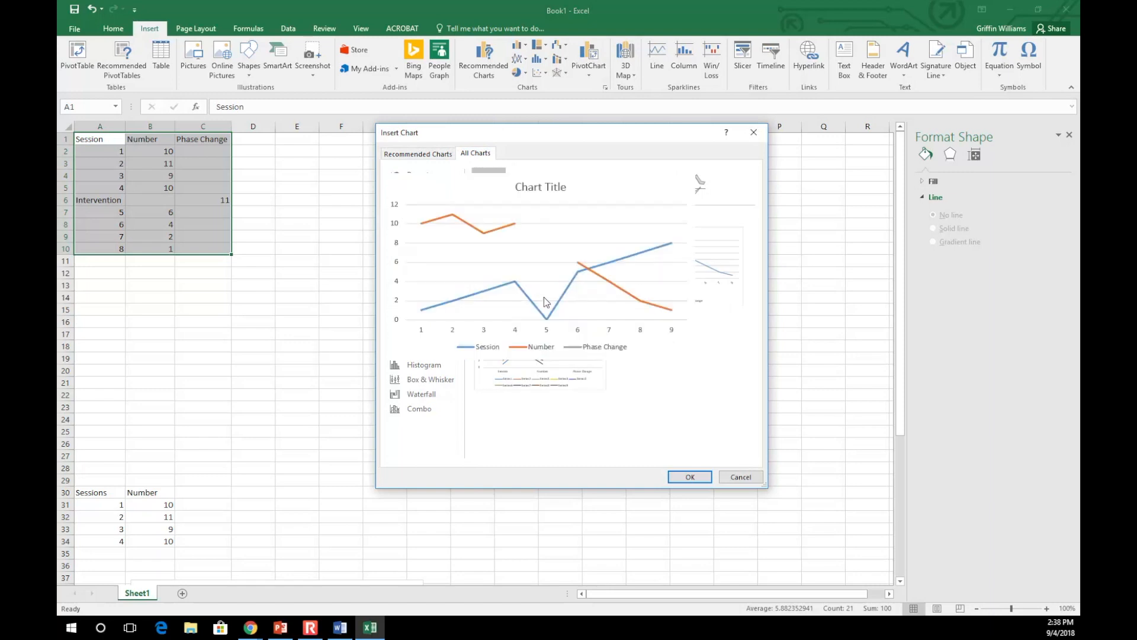
{"action": "left_click", "coordinate": [414, 219]}
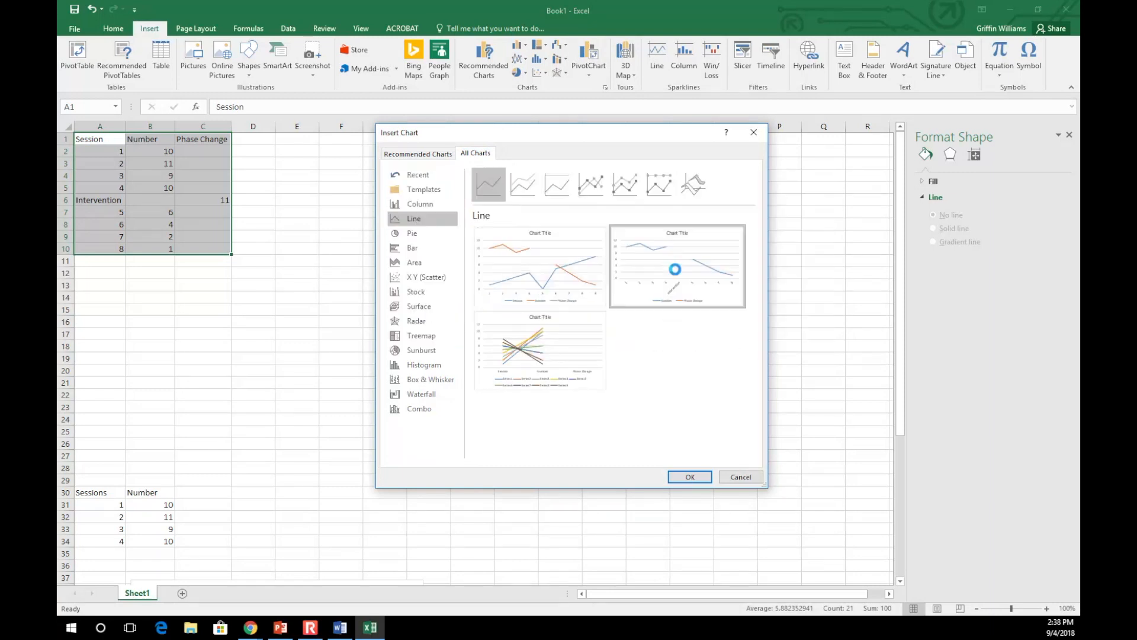
{"action": "left_click", "coordinate": [689, 476]}
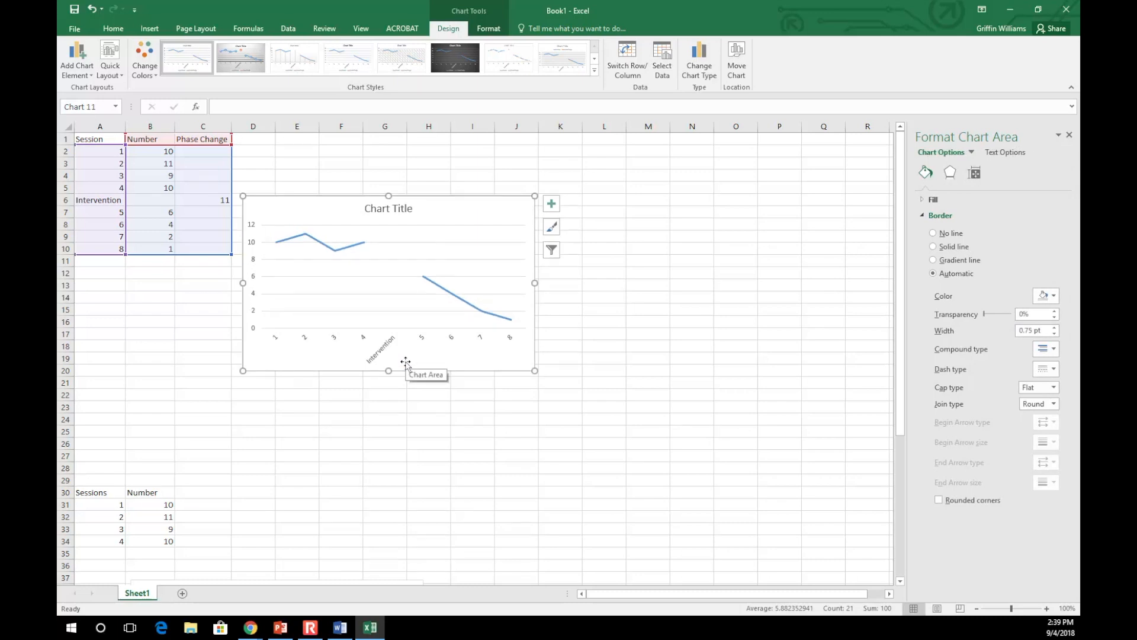
{"action": "mouse_move", "coordinate": [388, 294]}
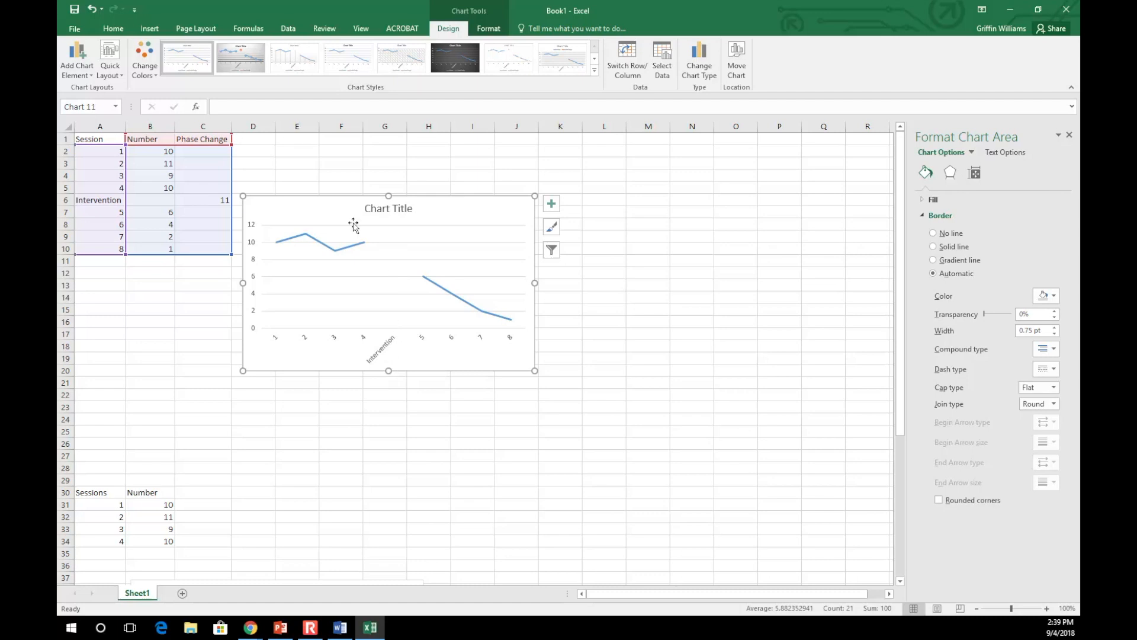
Step: Add error bars based on the Phase Change series through Error Bars > More Options
{"action": "left_click", "coordinate": [77, 62]}
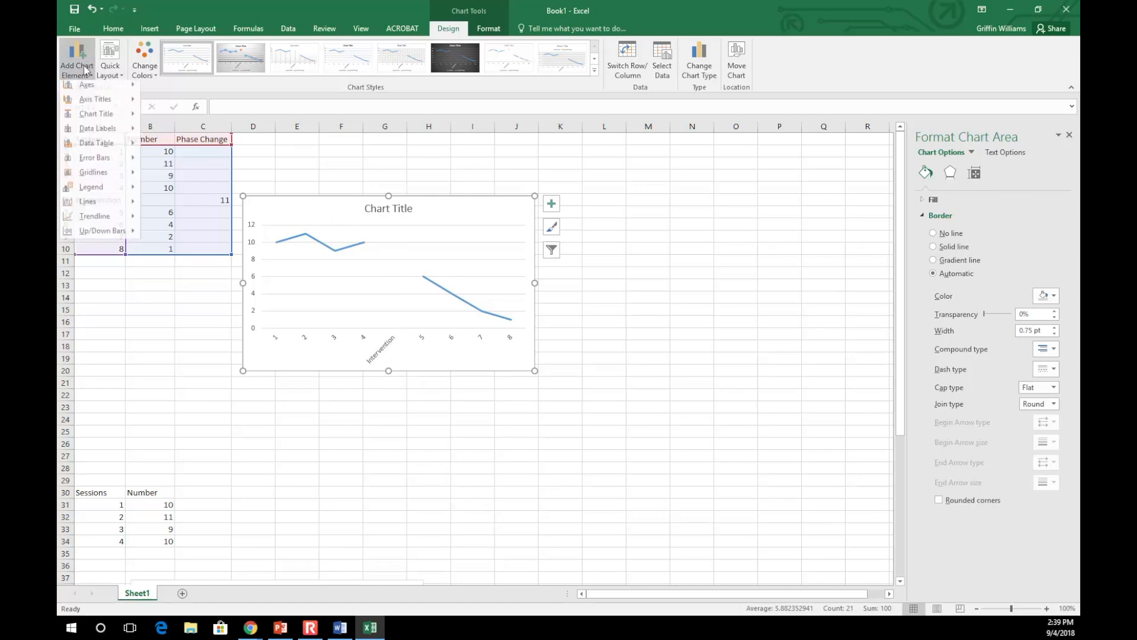
{"action": "left_click", "coordinate": [94, 161]}
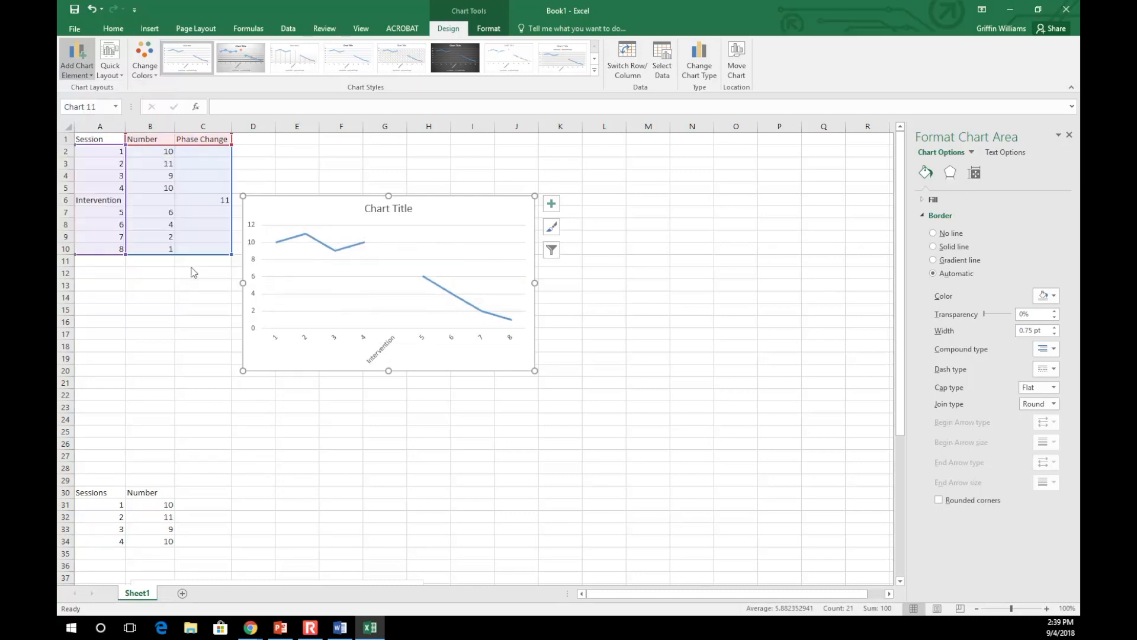
{"action": "left_click", "coordinate": [551, 203]}
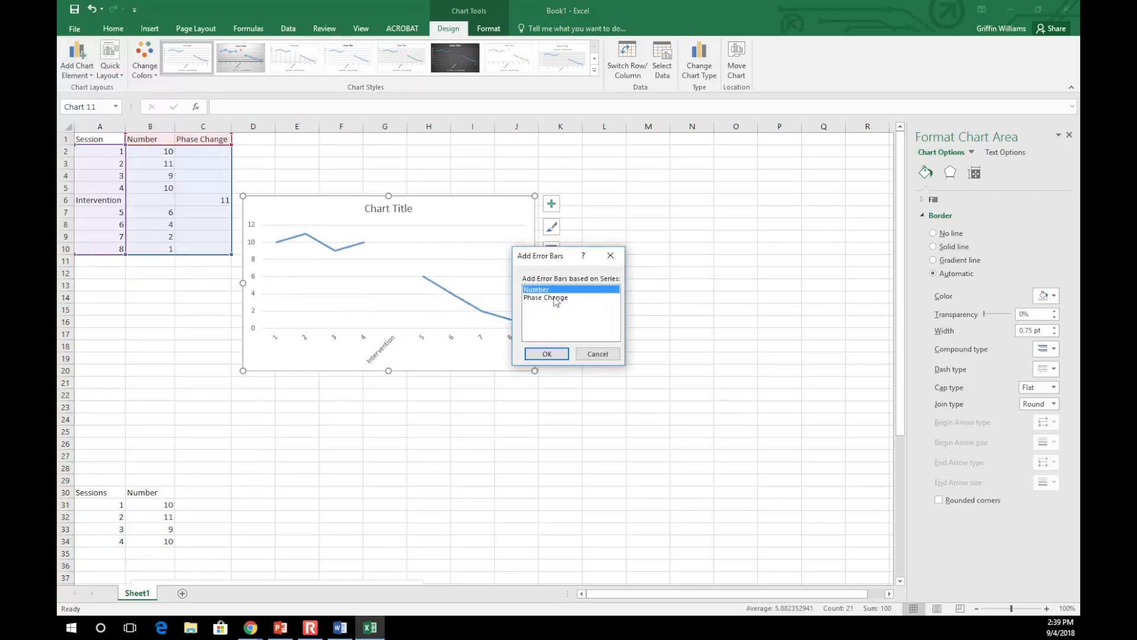
{"action": "left_click", "coordinate": [546, 298]}
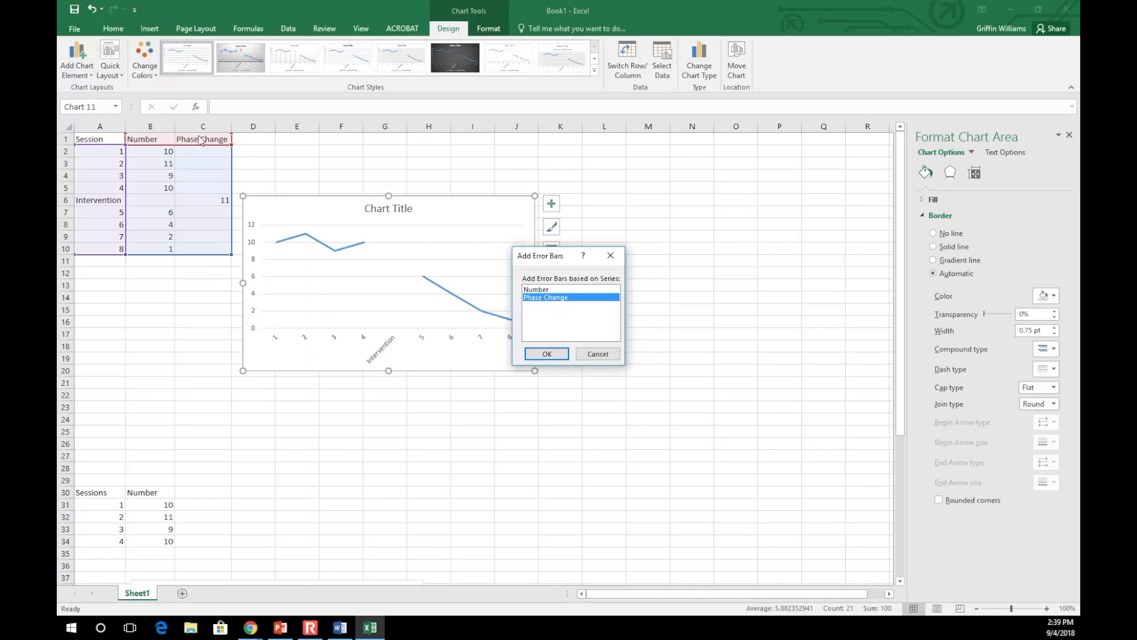
{"action": "mouse_move", "coordinate": [546, 354]}
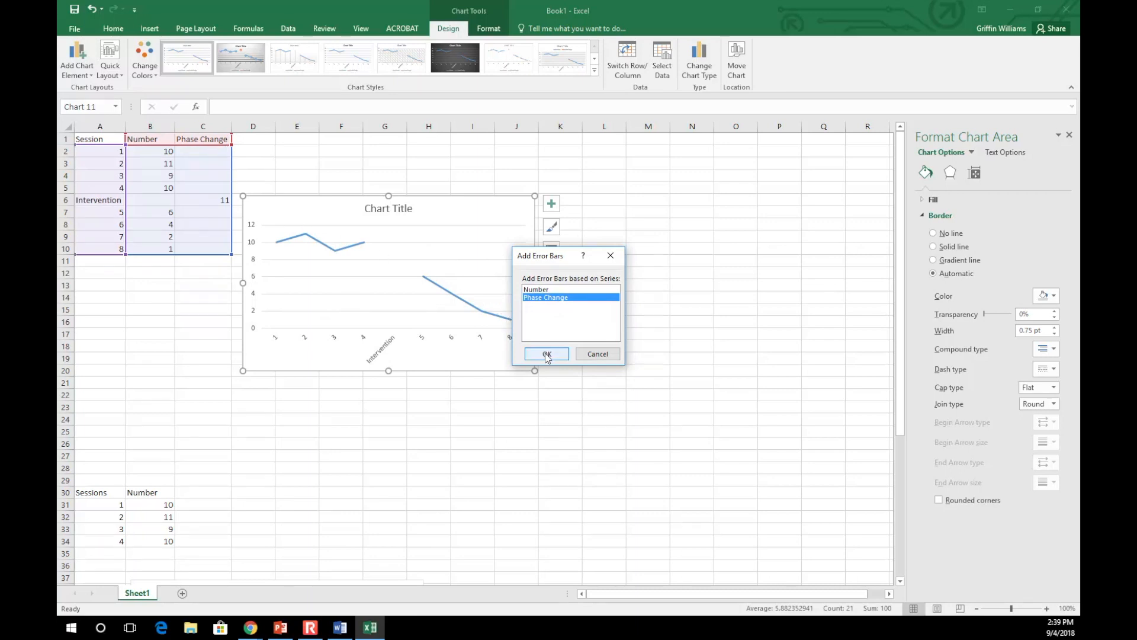
{"action": "left_click", "coordinate": [546, 354]}
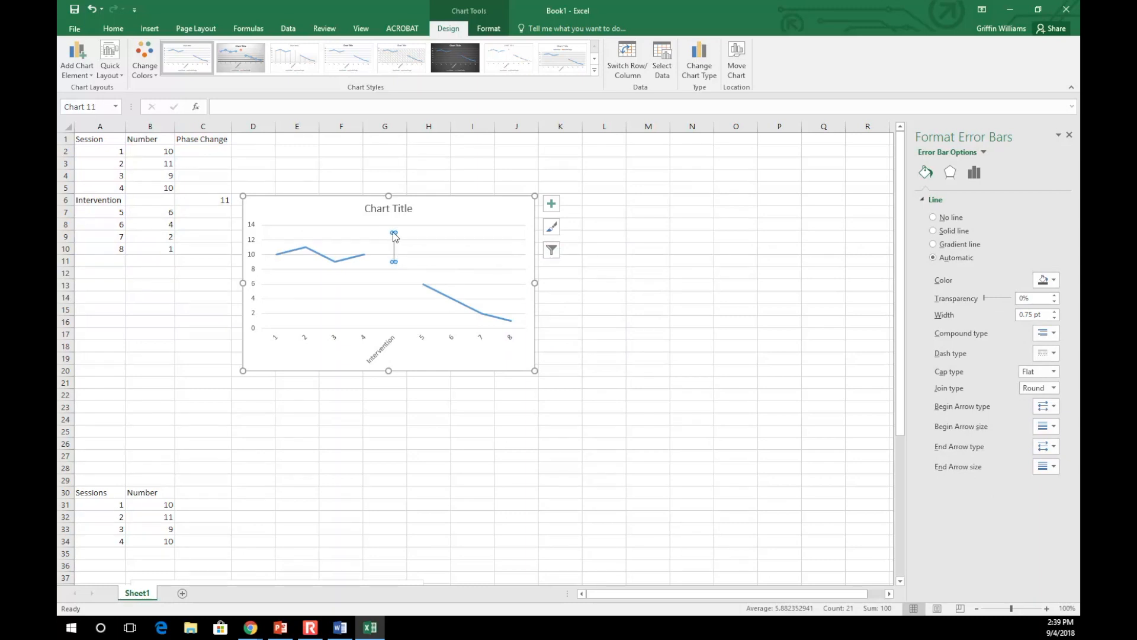
{"action": "mouse_move", "coordinate": [901, 185]}
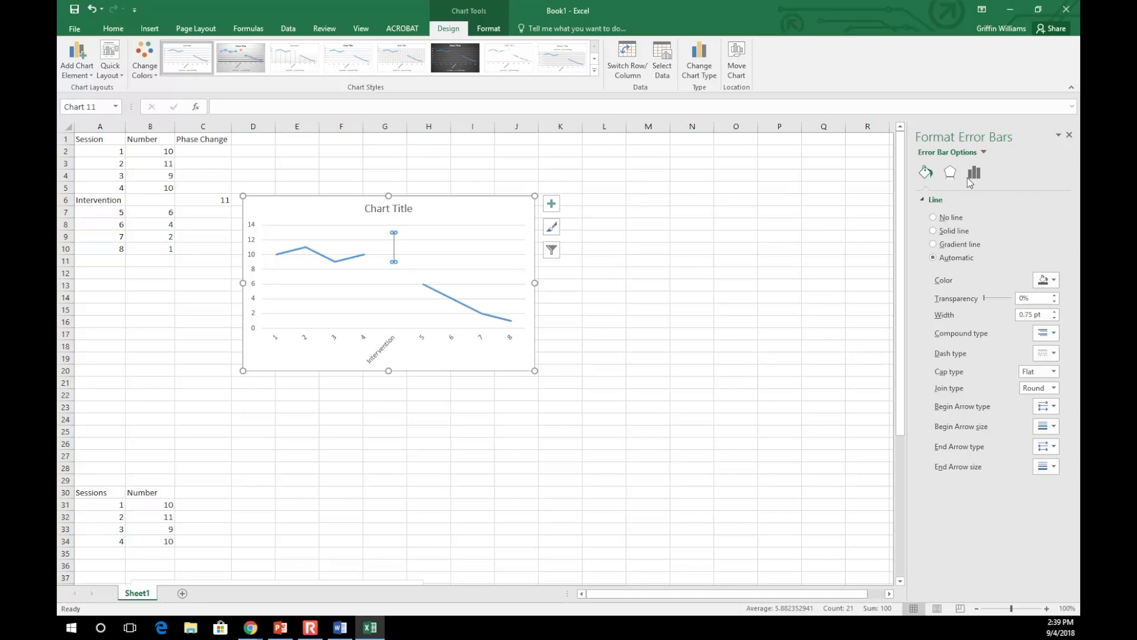
Step: Set the error bars to Minus direction with a fixed value of 11, then reselect the chart
{"action": "left_click", "coordinate": [974, 172]}
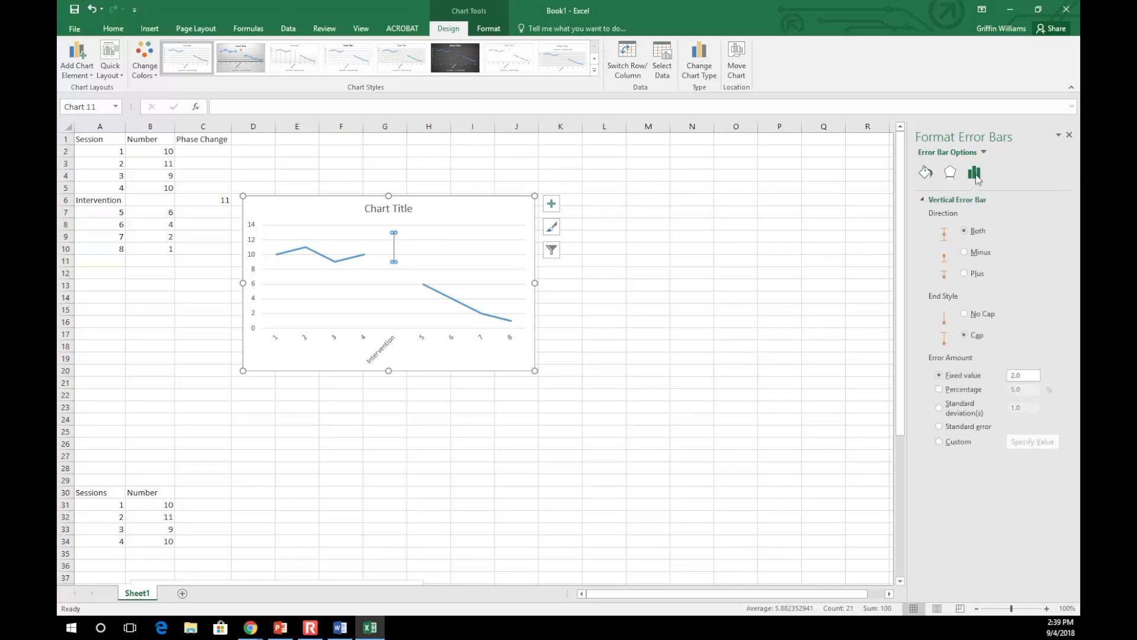
{"action": "left_click", "coordinate": [965, 252]}
{"action": "type", "text": "11"}
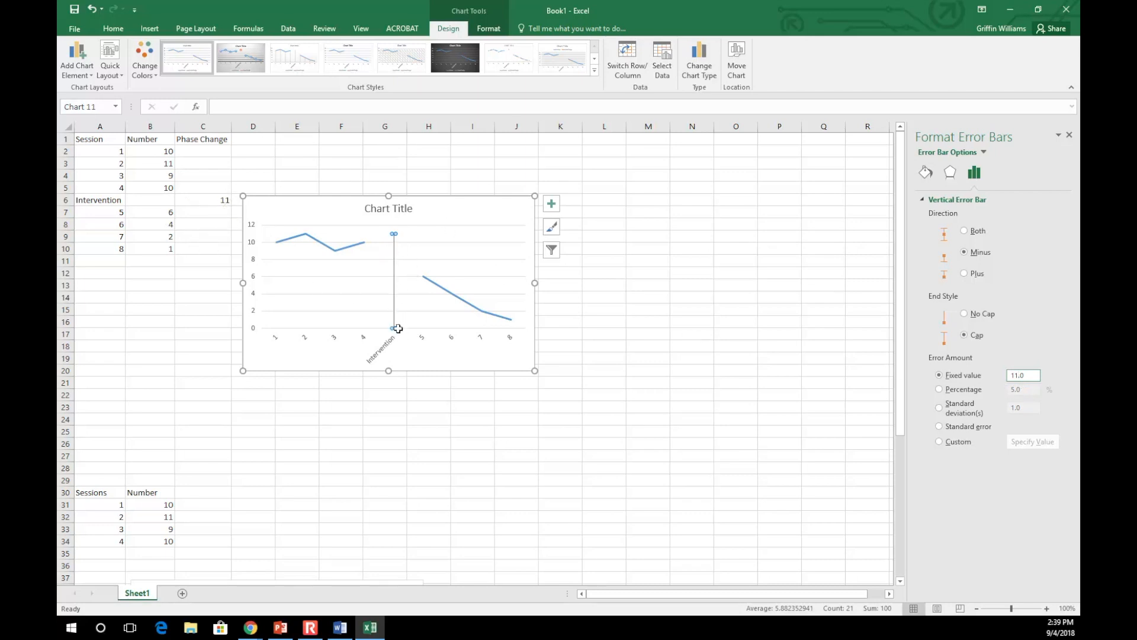
{"action": "mouse_move", "coordinate": [392, 343]}
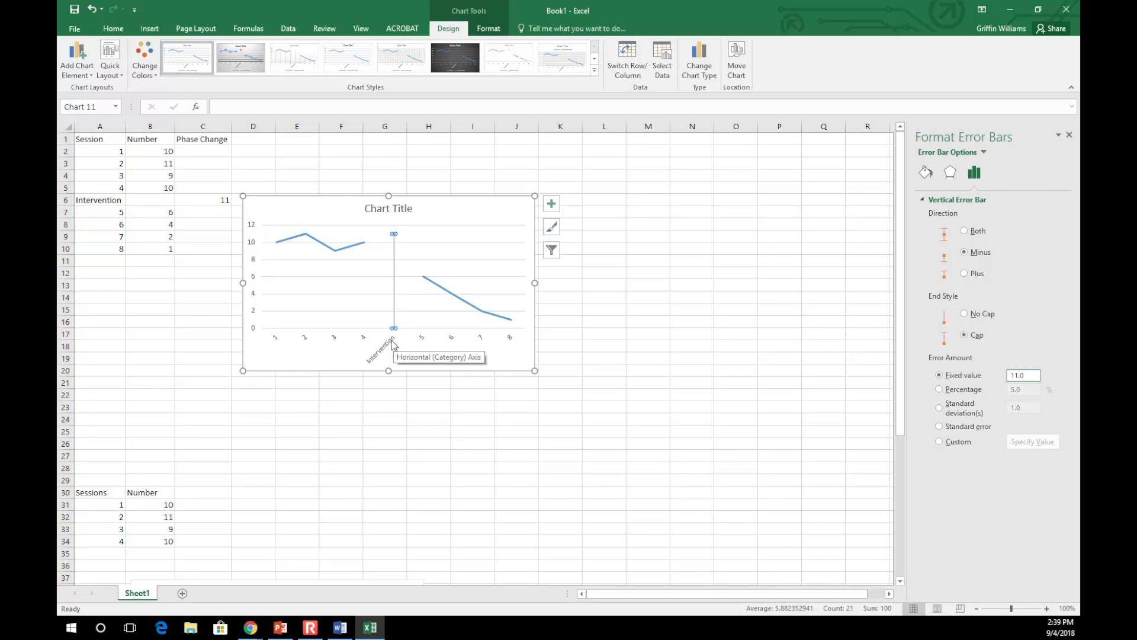
{"action": "left_click", "coordinate": [515, 419]}
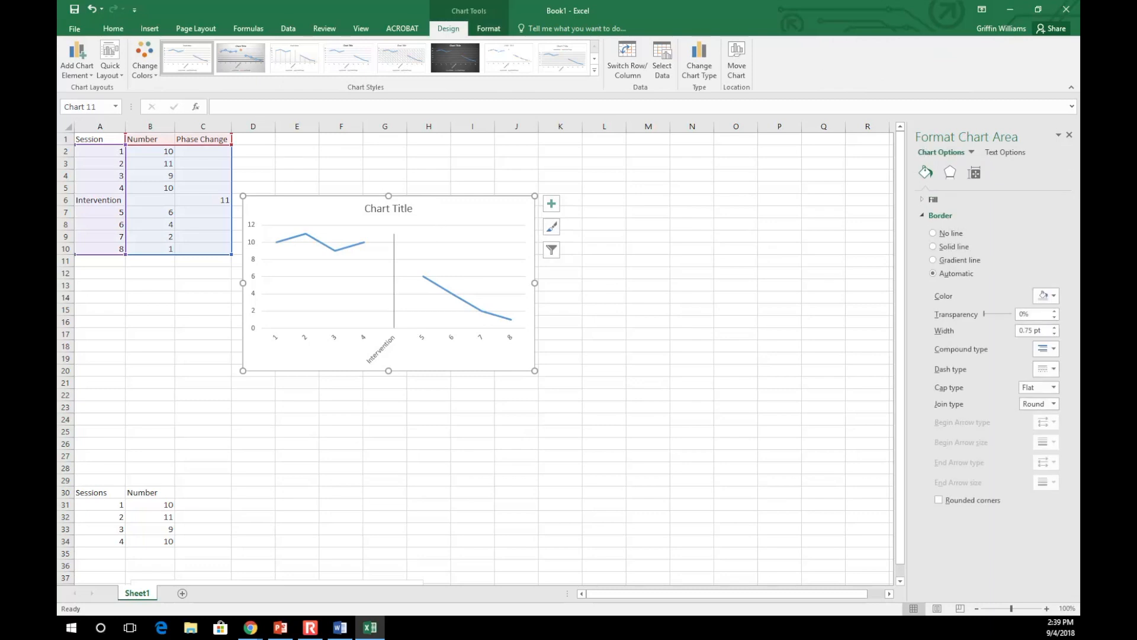
Step: Add primary horizontal and vertical axis titles 'Sessions' and 'Number'
{"action": "left_click", "coordinate": [76, 58]}
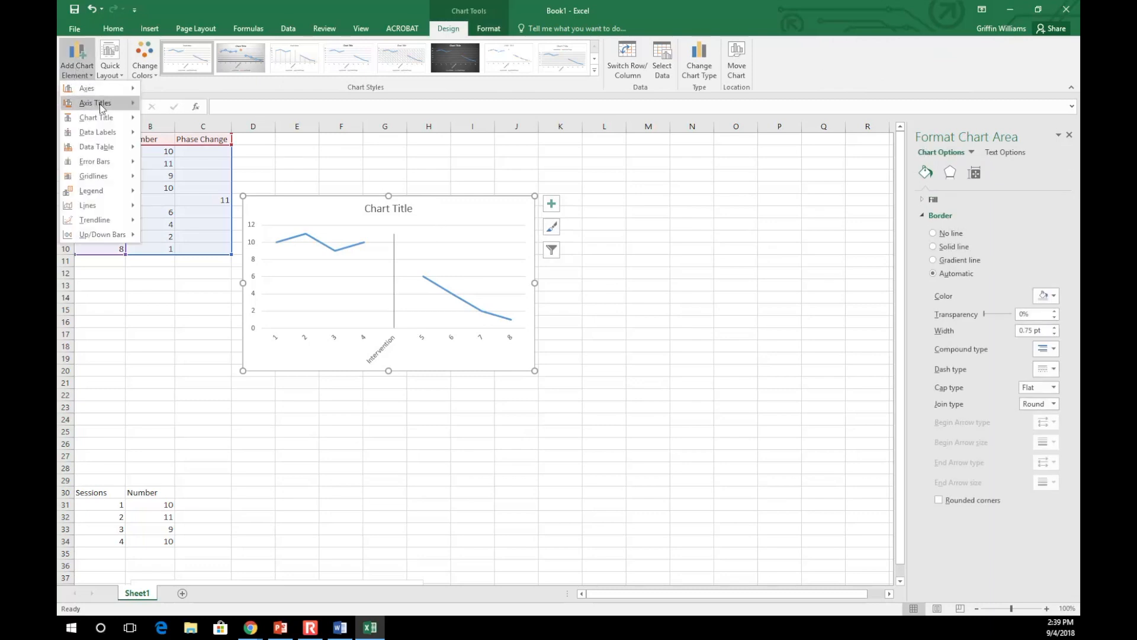
{"action": "left_click", "coordinate": [94, 103]}
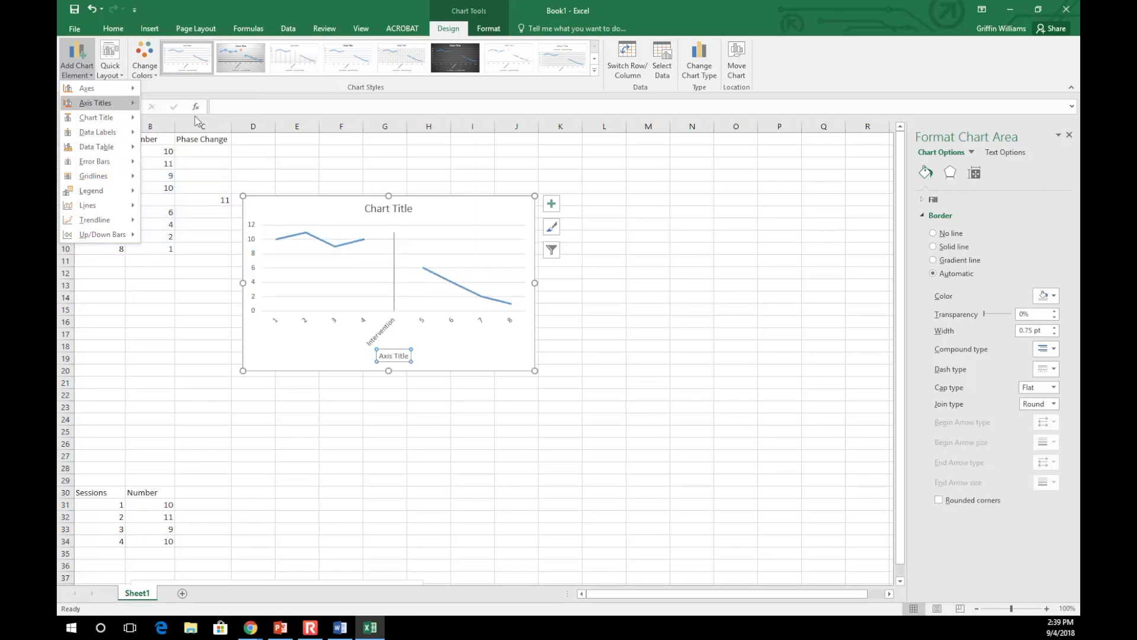
{"action": "left_click", "coordinate": [95, 103]}
{"action": "type", "text": "Sessions"}
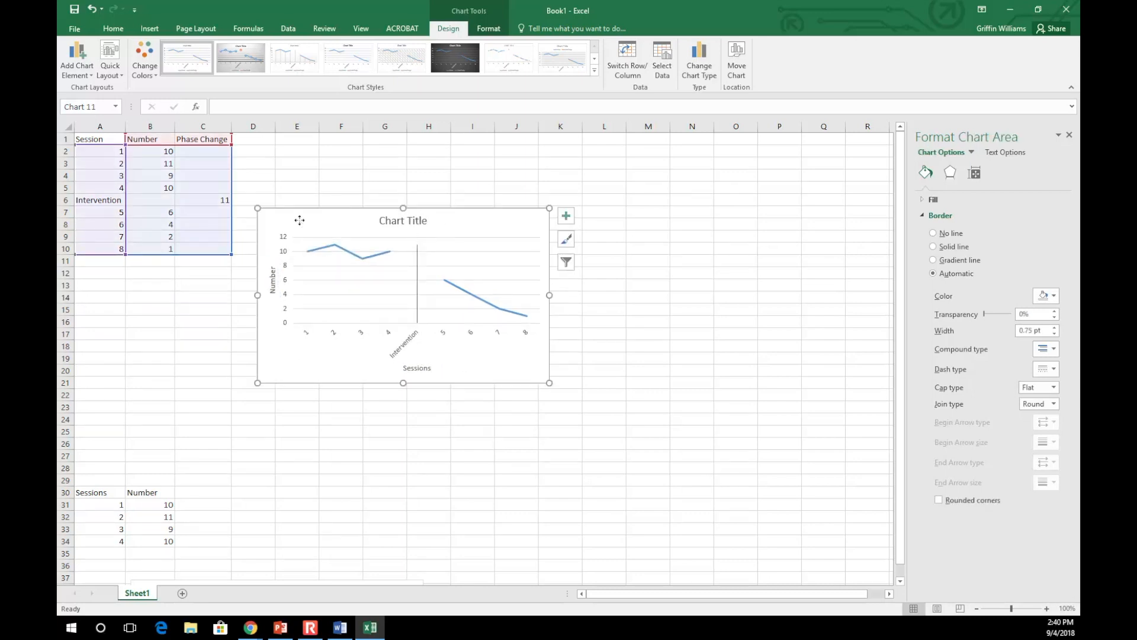
{"action": "left_click", "coordinate": [76, 61]}
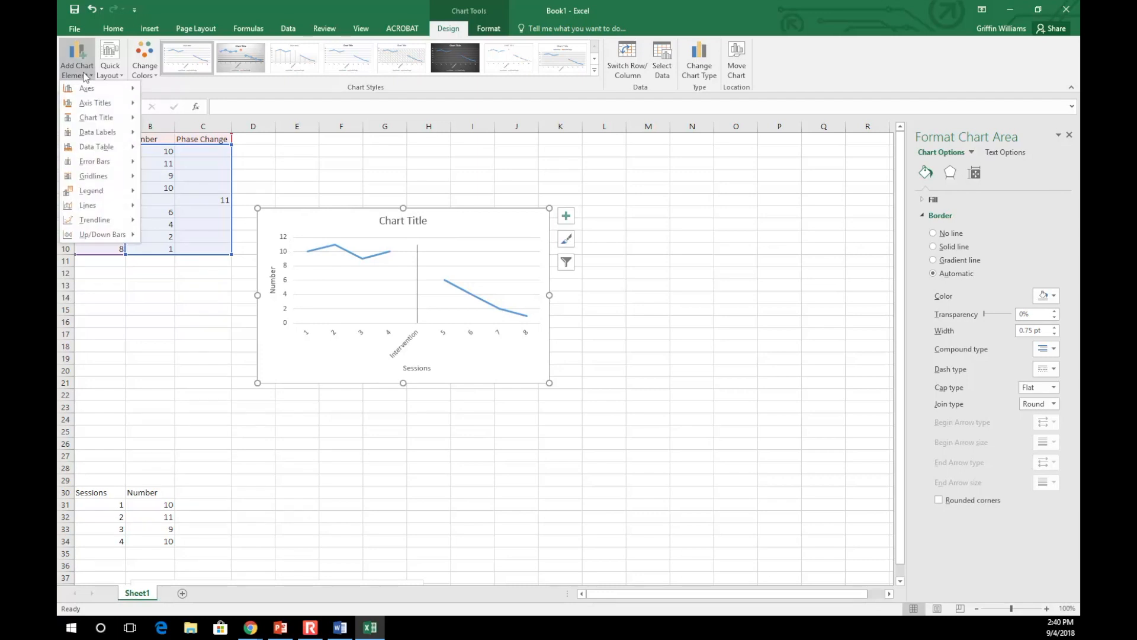
Step: Turn off the Primary Major Horizontal gridlines from Add Chart Element > Gridlines
{"action": "left_click", "coordinate": [93, 175]}
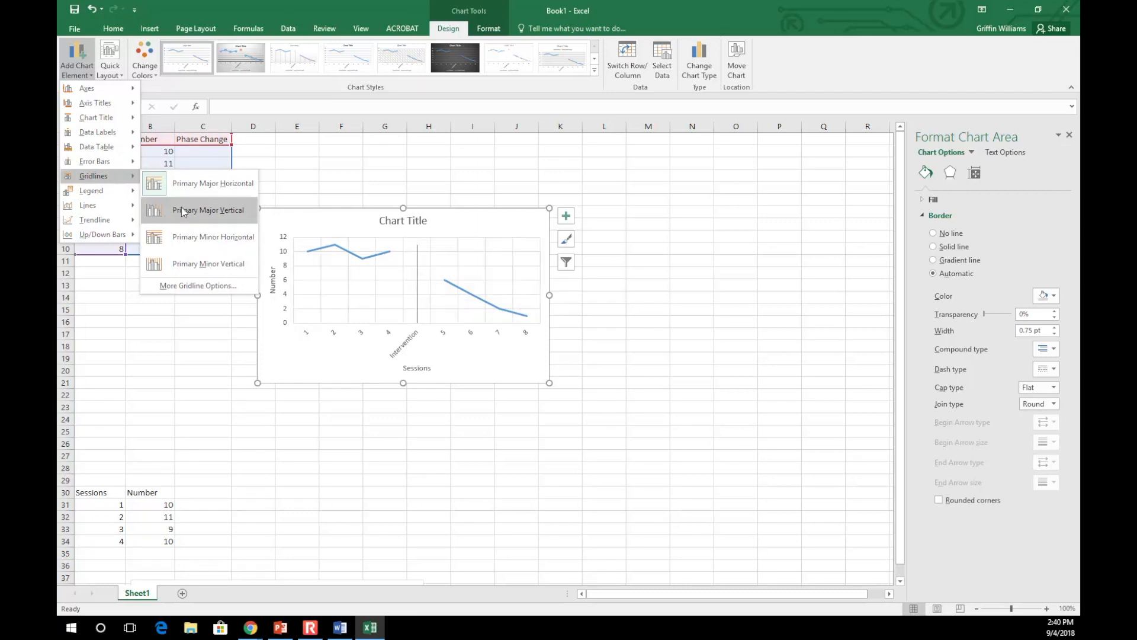
{"action": "left_click", "coordinate": [207, 209]}
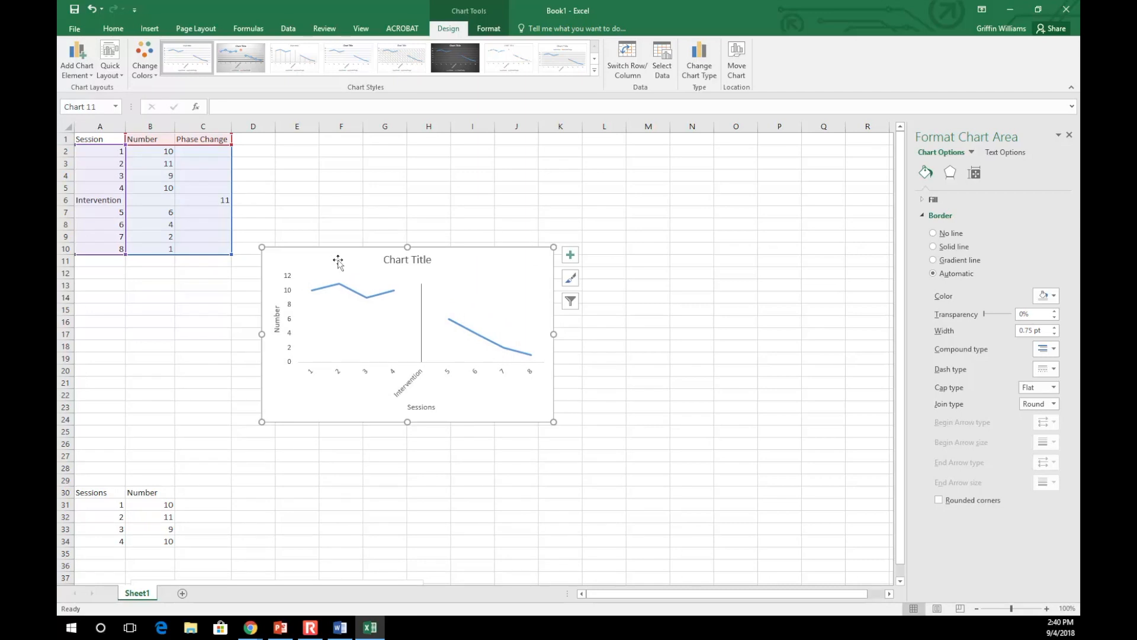
{"action": "mouse_move", "coordinate": [669, 287]}
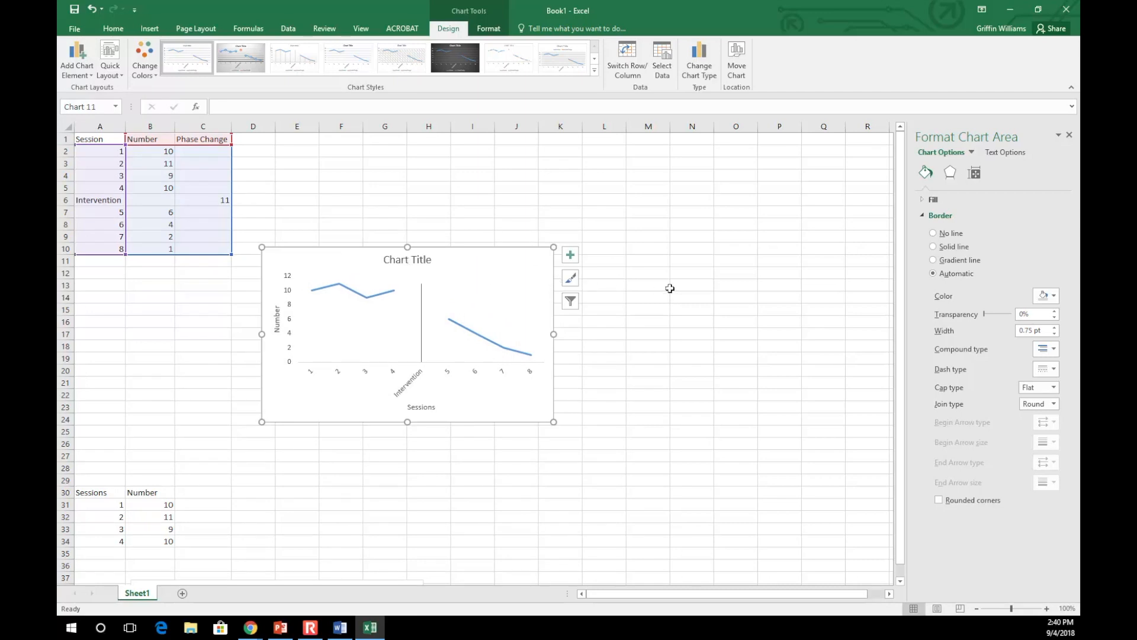